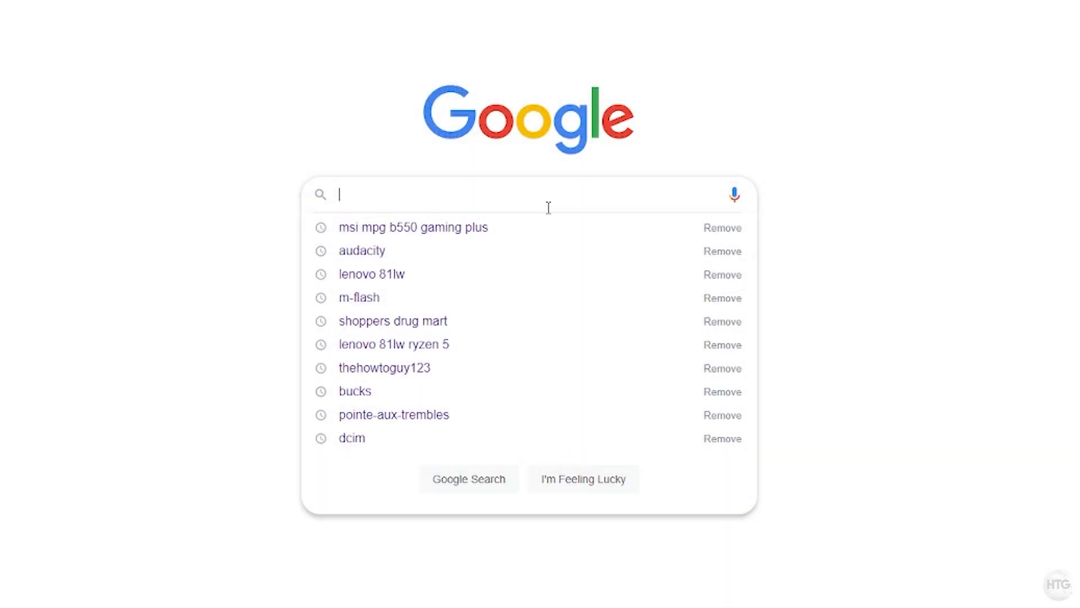
# Search Google for 'msi mp' and pick the 'msi mpg b550 gaming plus' suggestion.
pyautogui.write('msi')
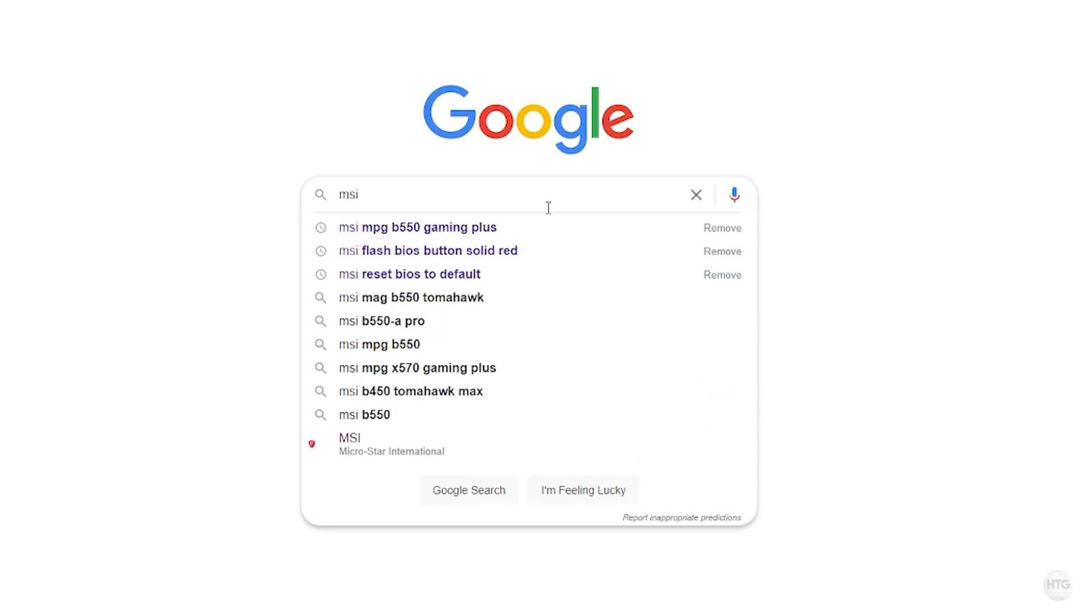
pyautogui.write('mp')
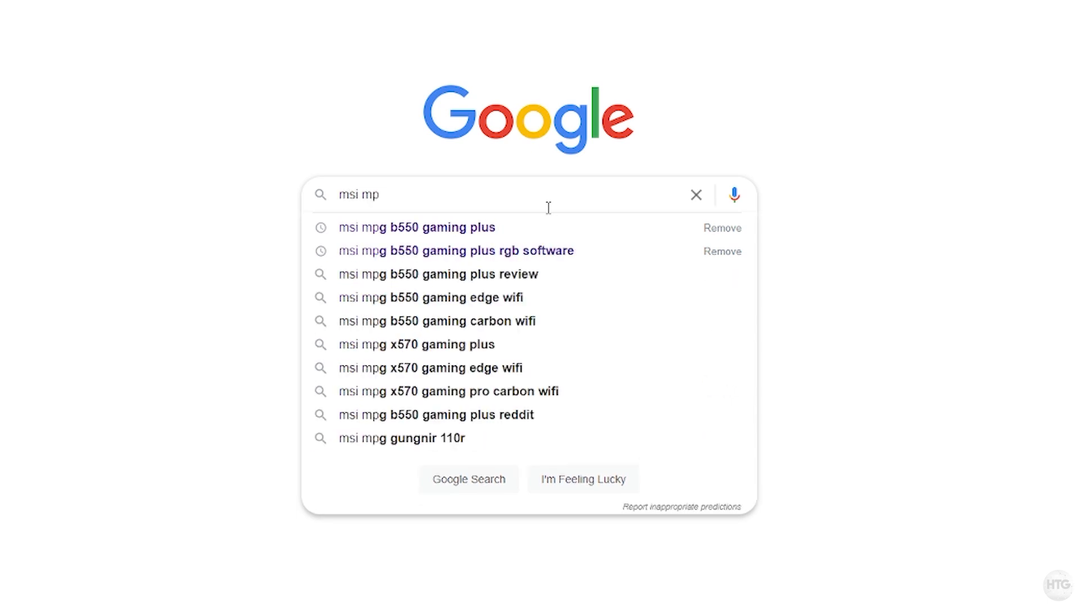
pyautogui.click(417, 227)
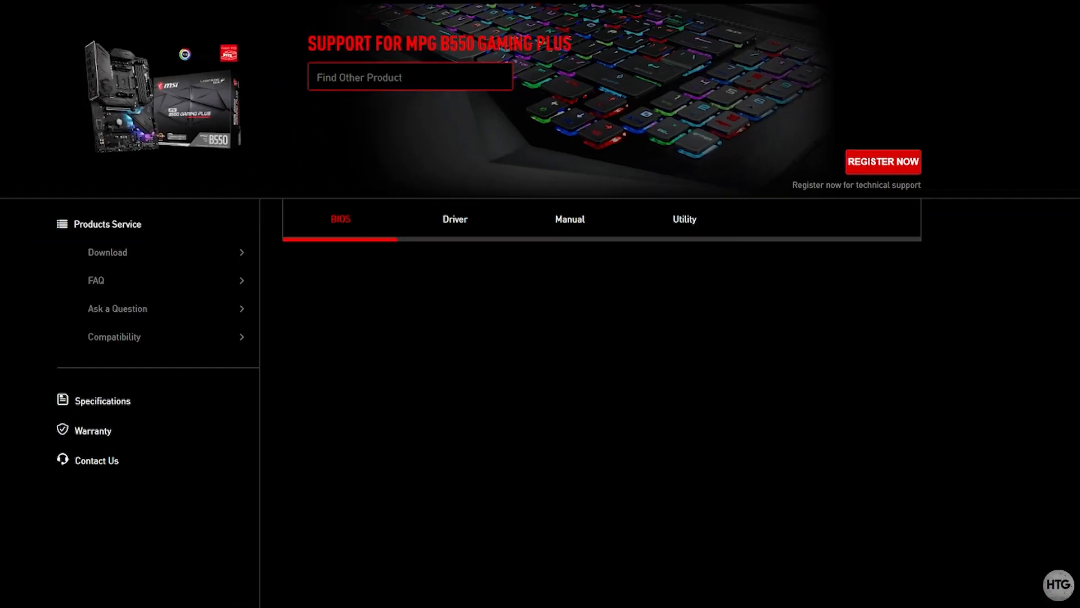
# Download BIOS 7C56v17 from the MSI list and save the zip to the desktop.
pyautogui.scroll(-3)
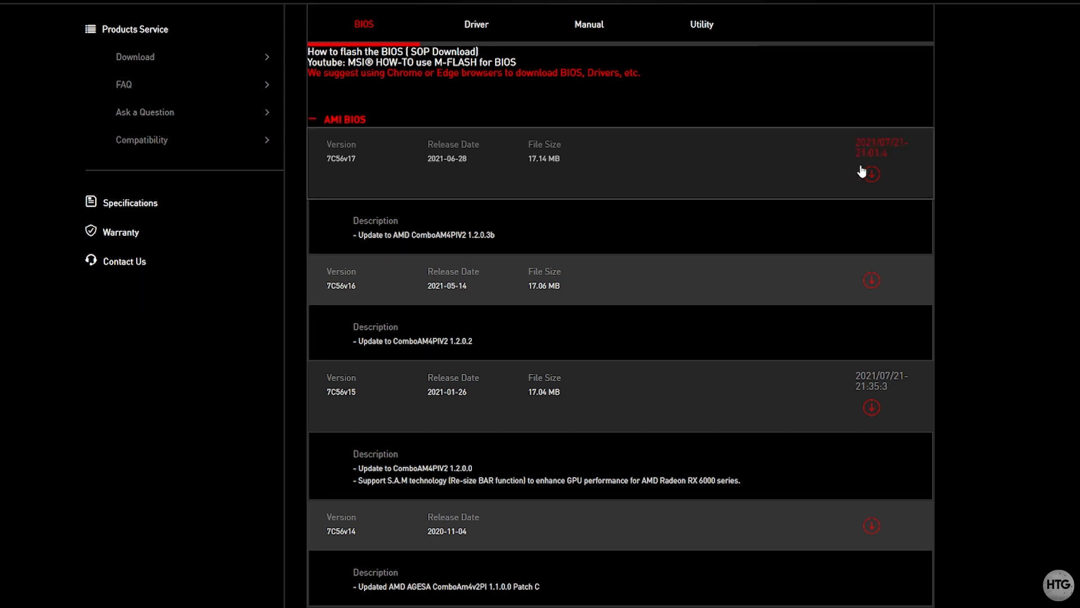
pyautogui.click(870, 173)
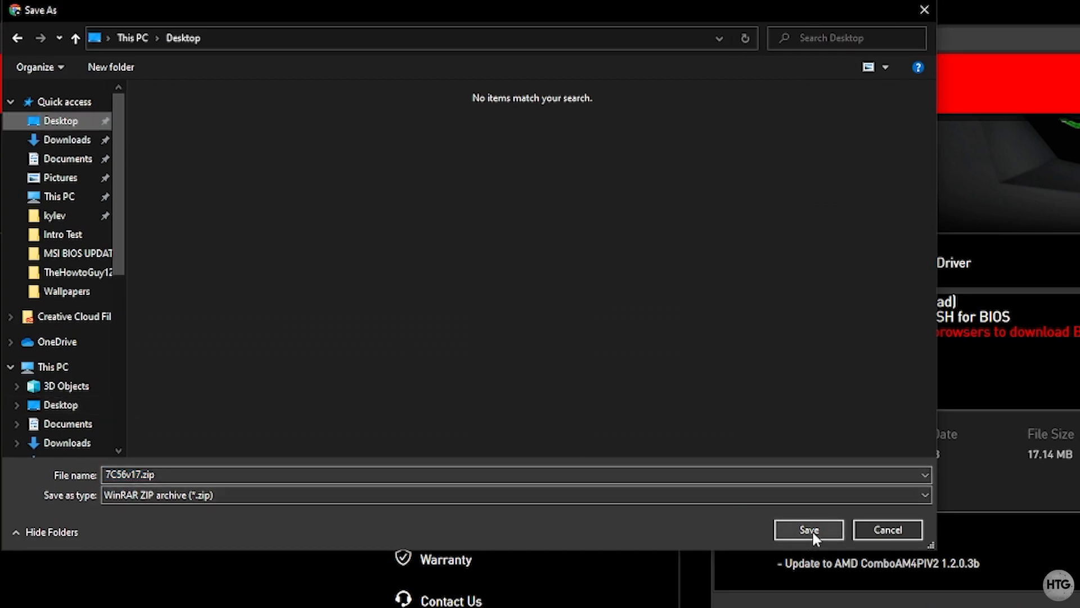
pyautogui.click(807, 529)
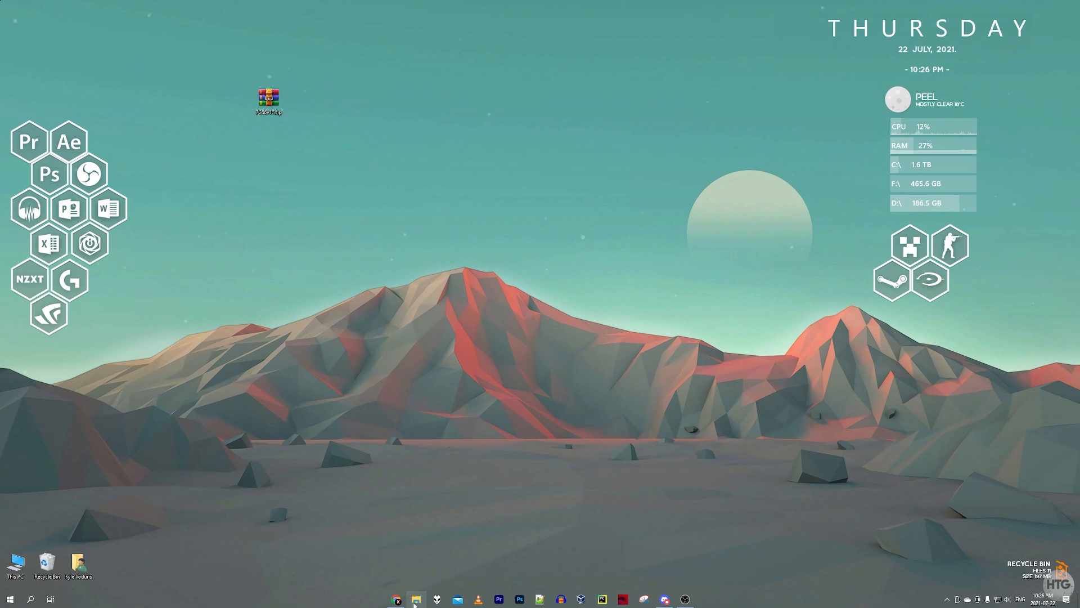
# Quick-format the MSI (G:) USB drive as FAT32, confirming the erase.
pyautogui.click(415, 599)
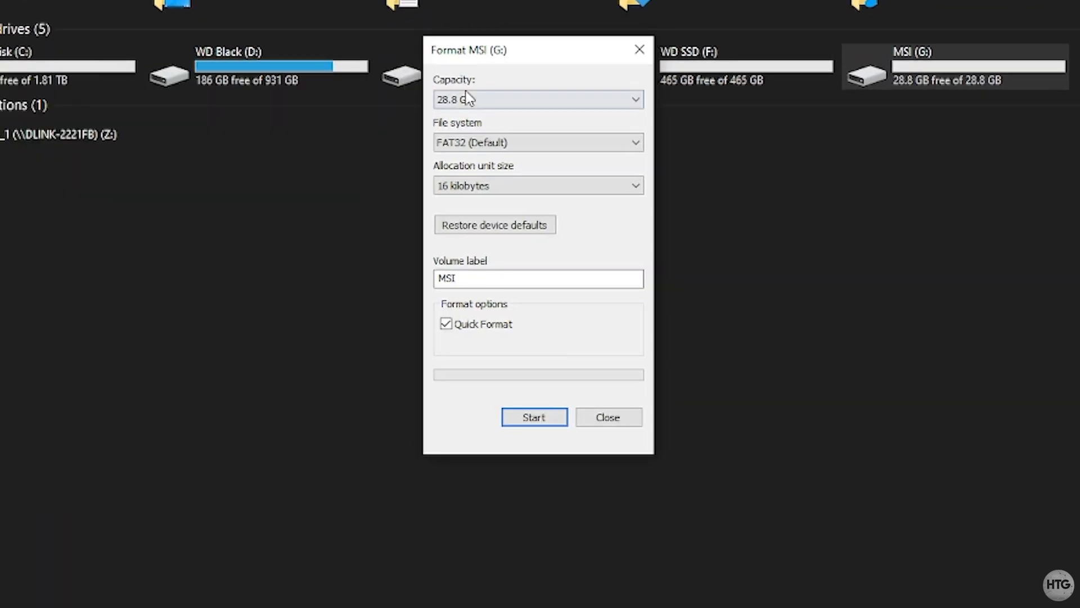
pyautogui.click(537, 142)
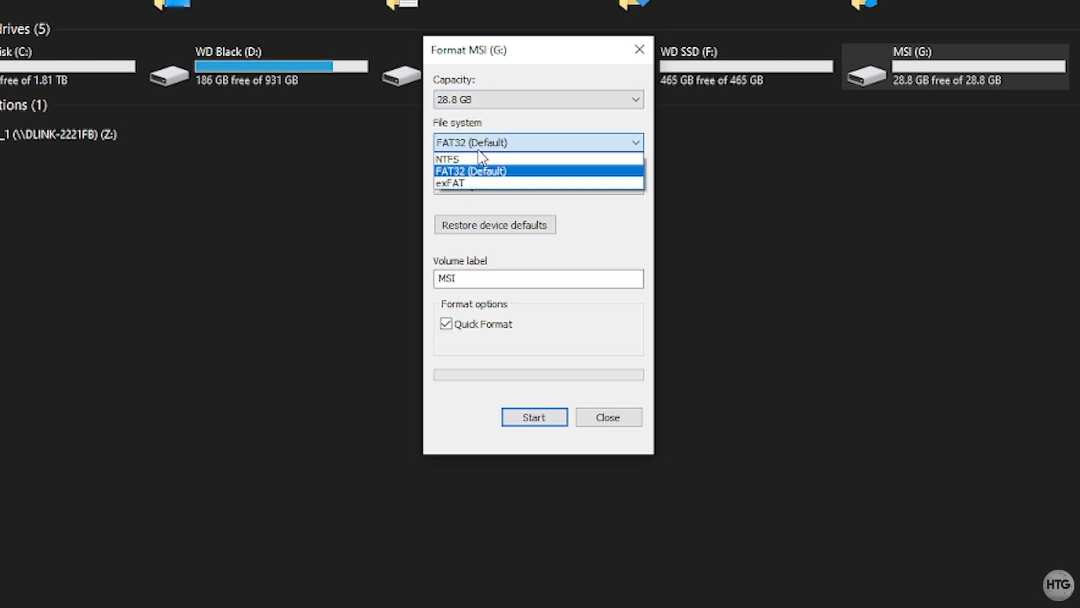
pyautogui.moveTo(613, 177)
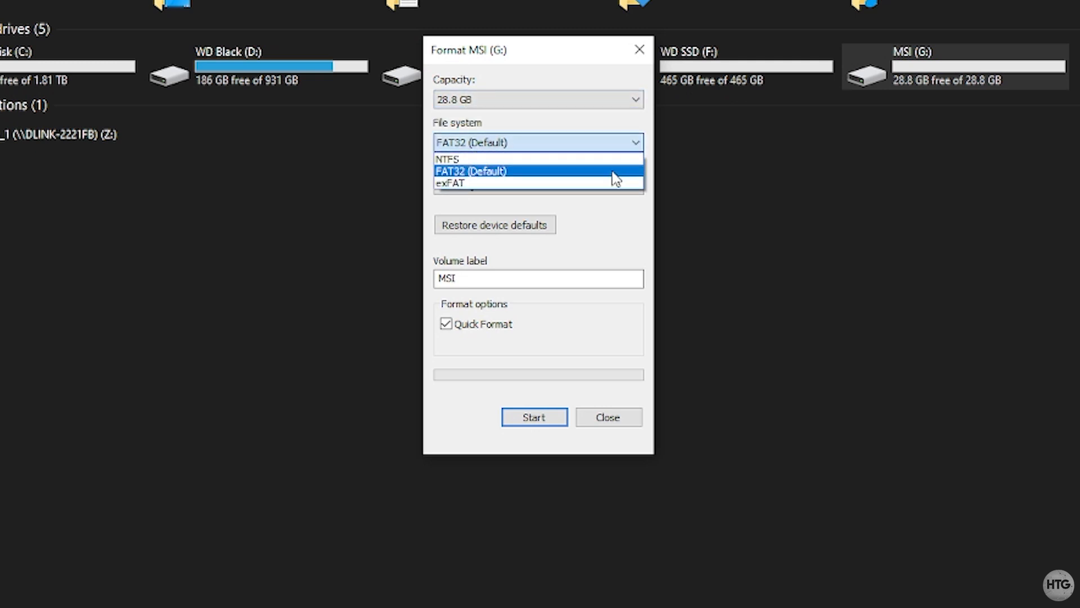
pyautogui.moveTo(608, 180)
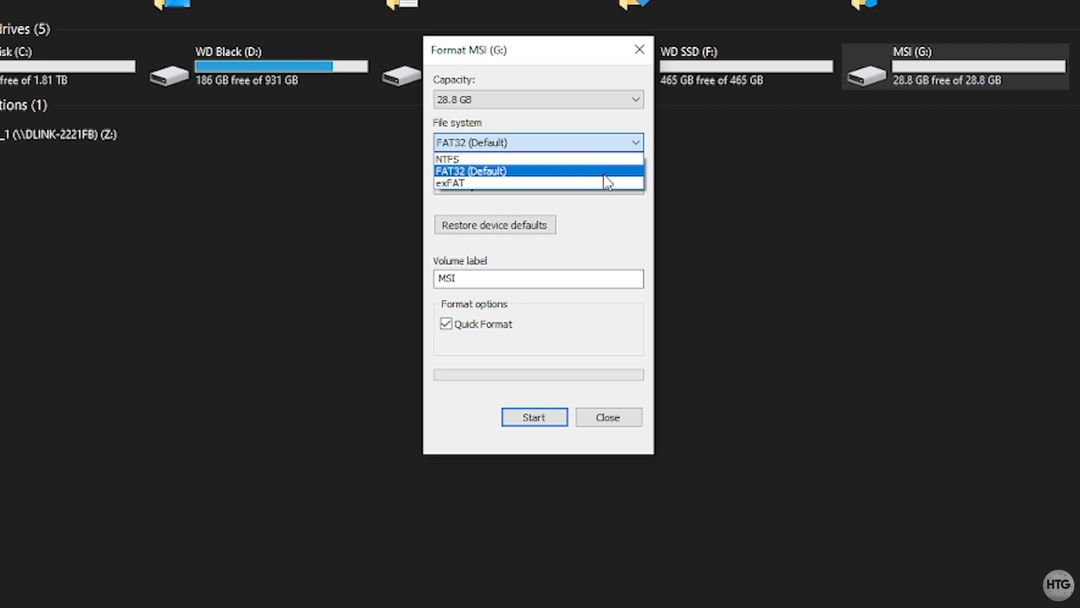
pyautogui.moveTo(614, 176)
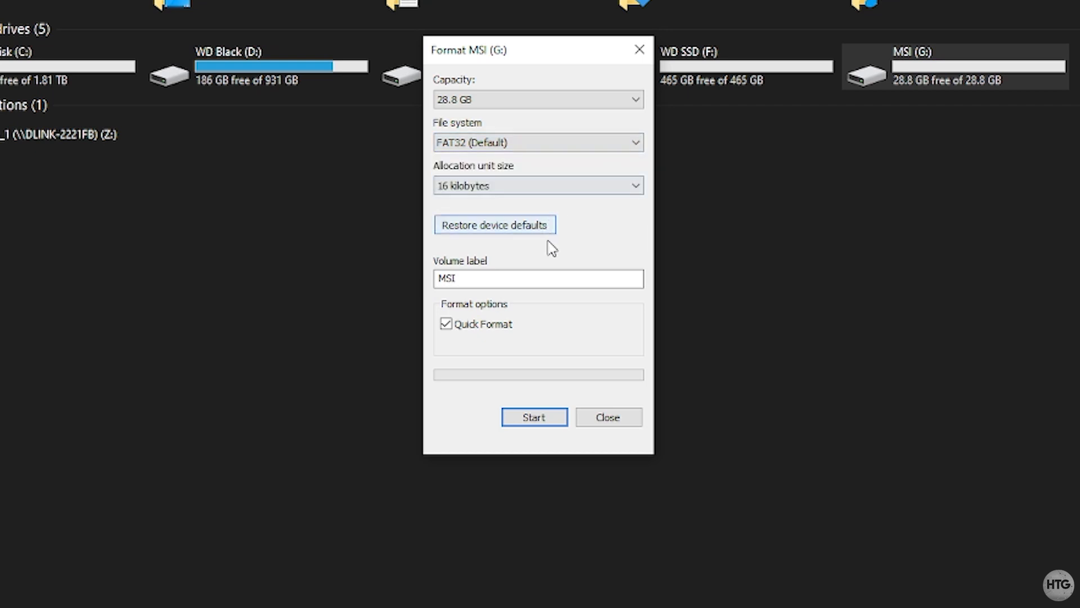
pyautogui.moveTo(571, 344)
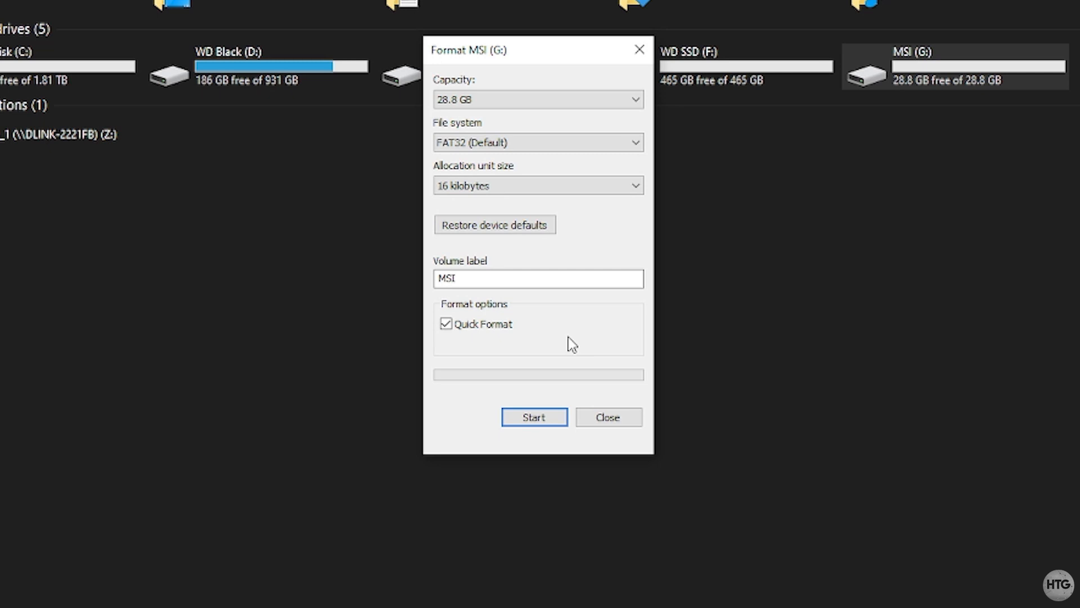
pyautogui.moveTo(574, 407)
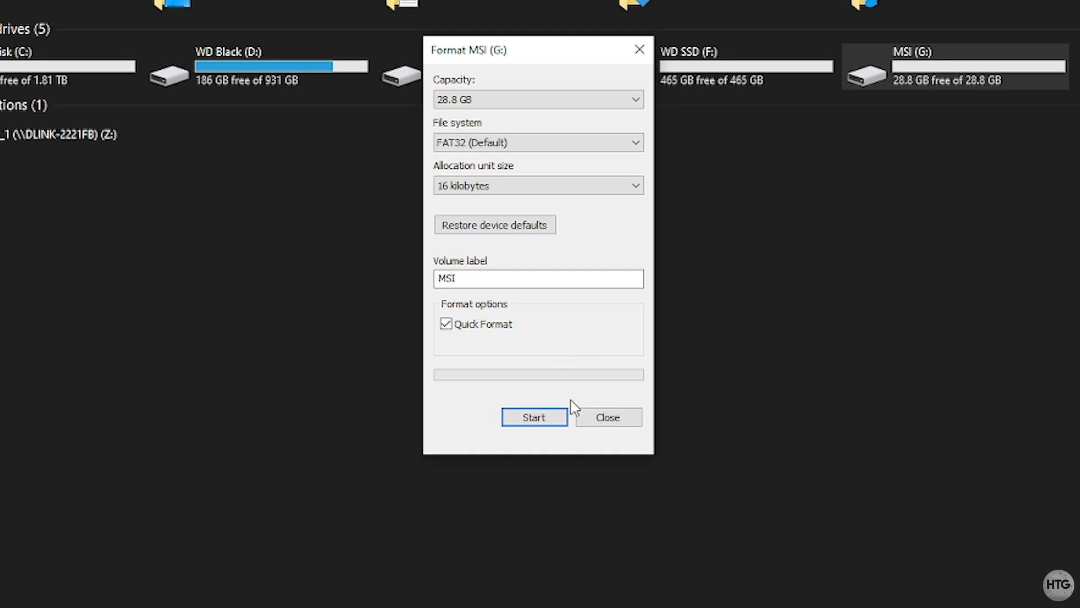
pyautogui.click(533, 417)
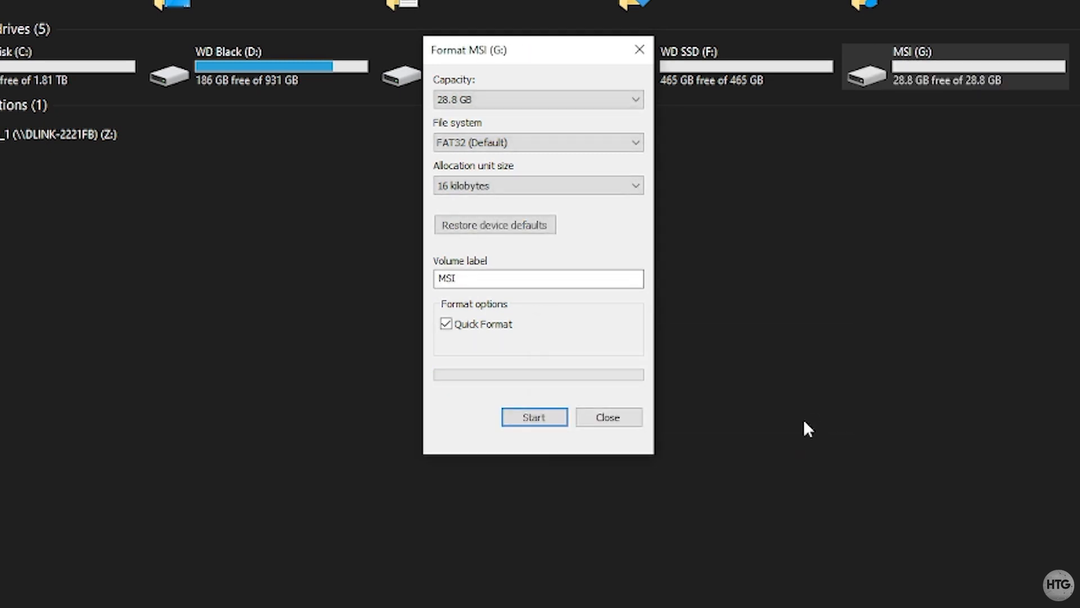
pyautogui.click(607, 417)
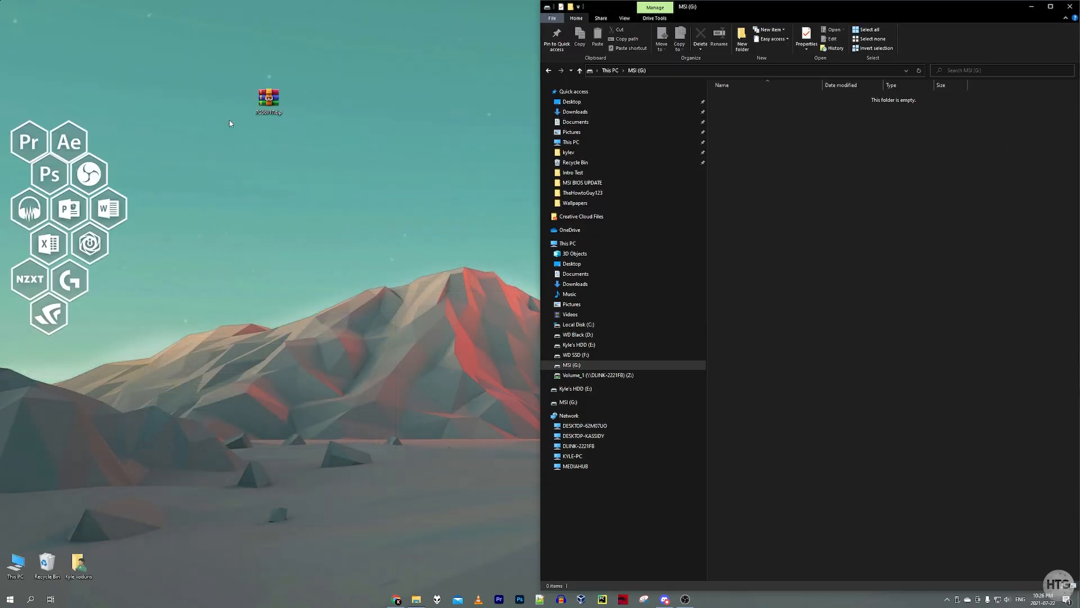
# Copy 7C56v1x.txt and E7C56AMS.170 from 7C56v17.zip onto MSI (G:) and close its window.
pyautogui.doubleClick(268, 98)
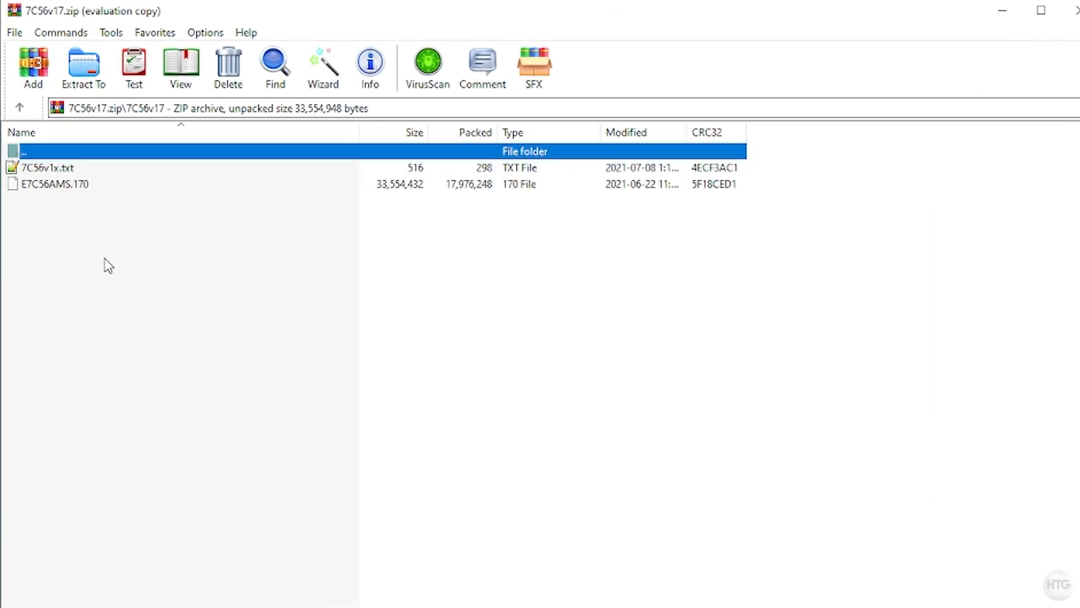
pyautogui.click(49, 168)
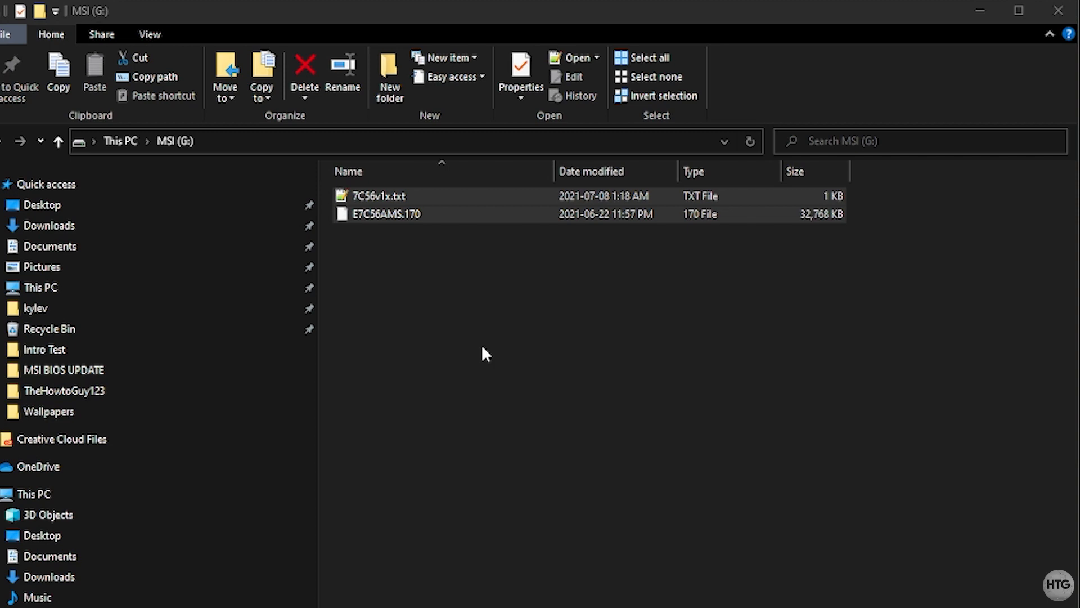
pyautogui.click(480, 354)
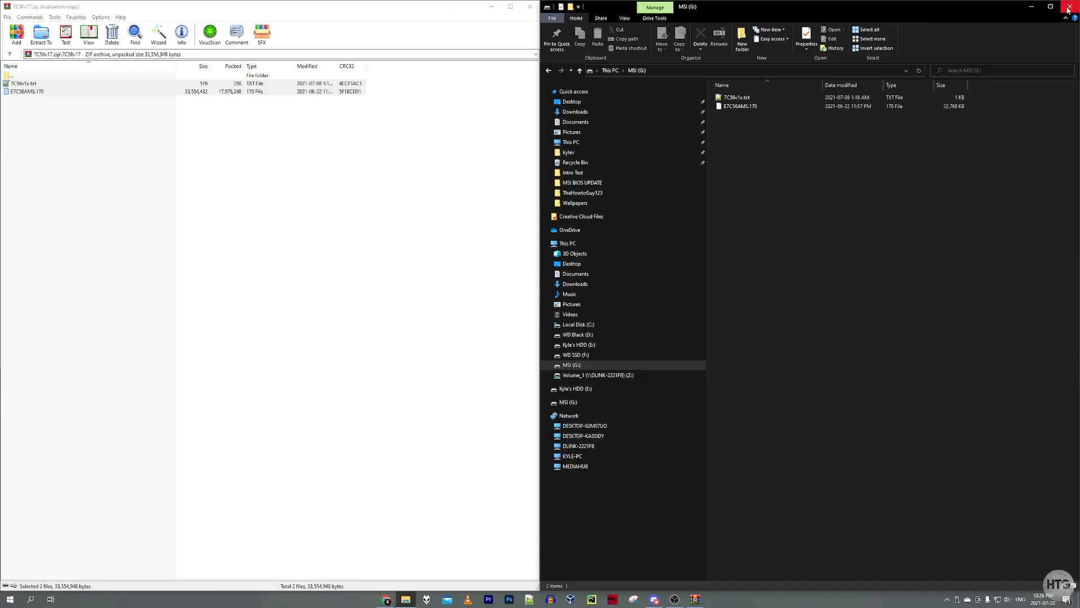
pyautogui.click(1066, 7)
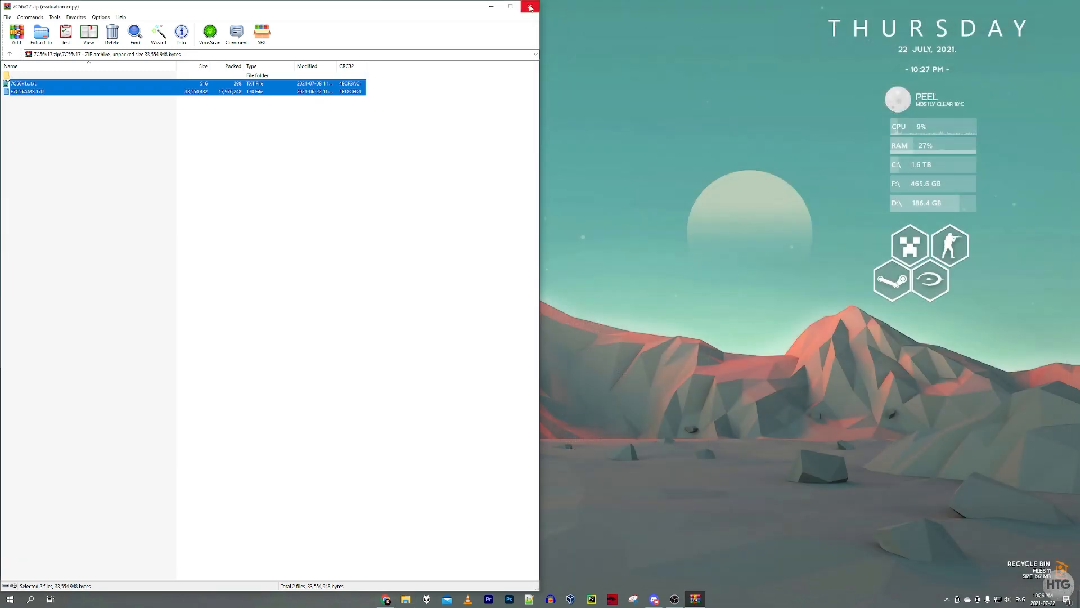
pyautogui.click(9, 598)
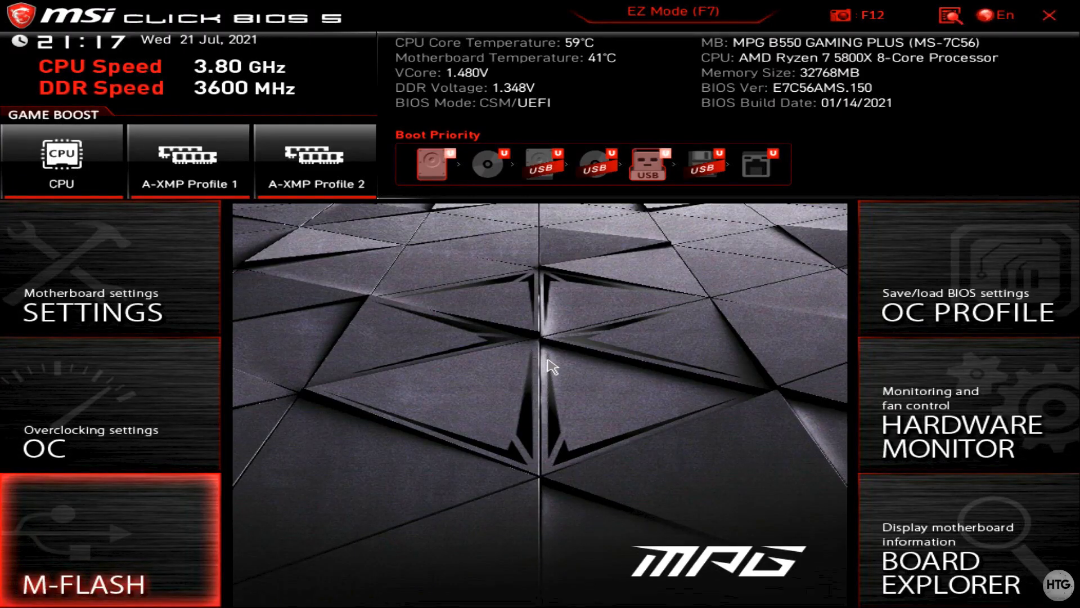
pyautogui.moveTo(163, 556)
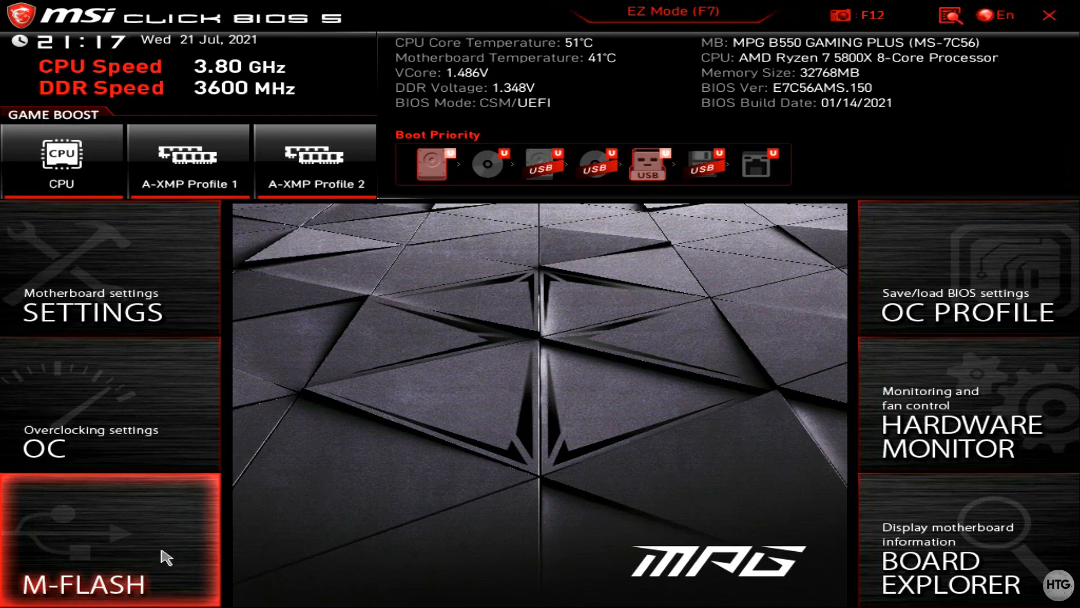
# Start M-FLASH from EZ Mode and confirm the reboot into flash mode.
pyautogui.click(110, 541)
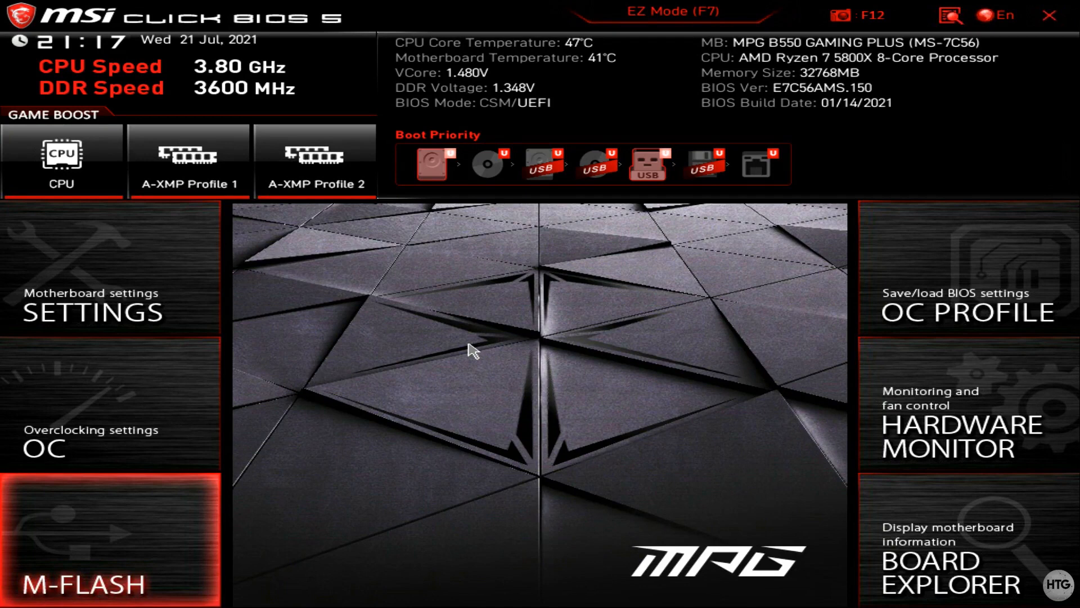
pyautogui.click(111, 538)
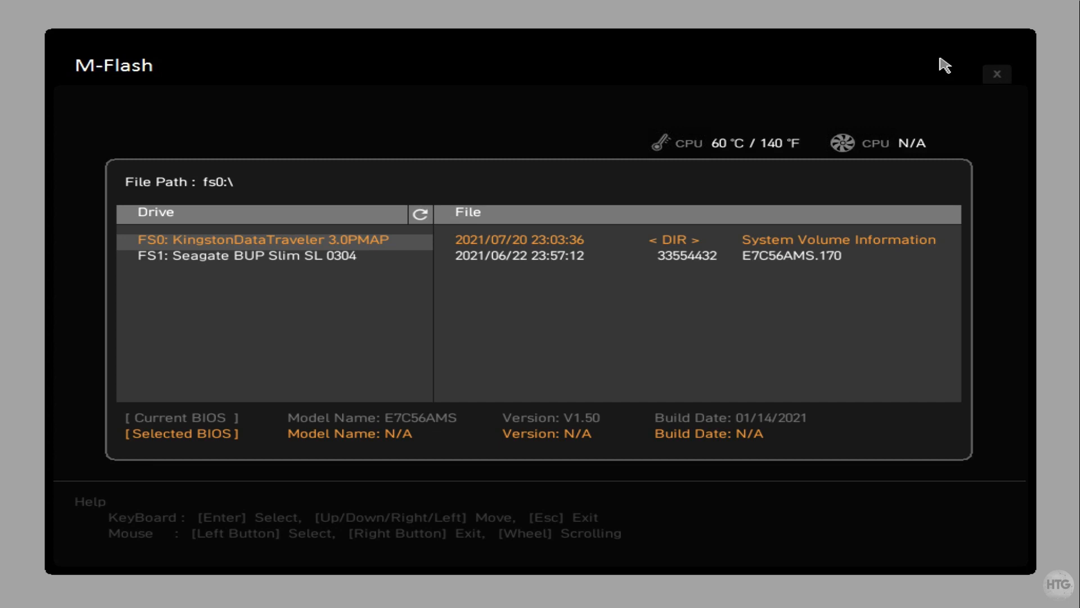
pyautogui.moveTo(779, 169)
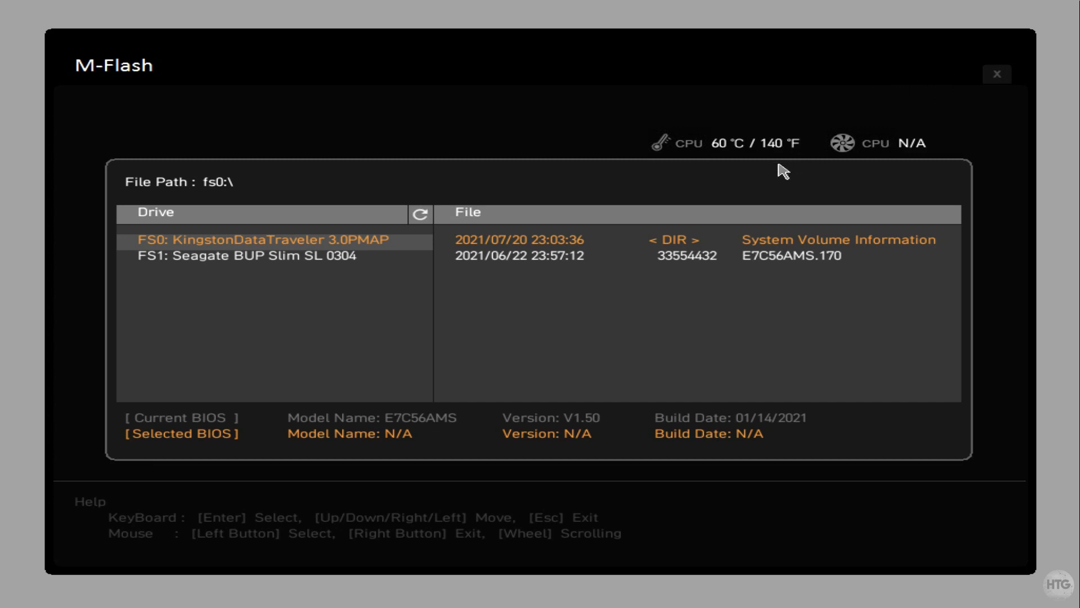
pyautogui.moveTo(384, 255)
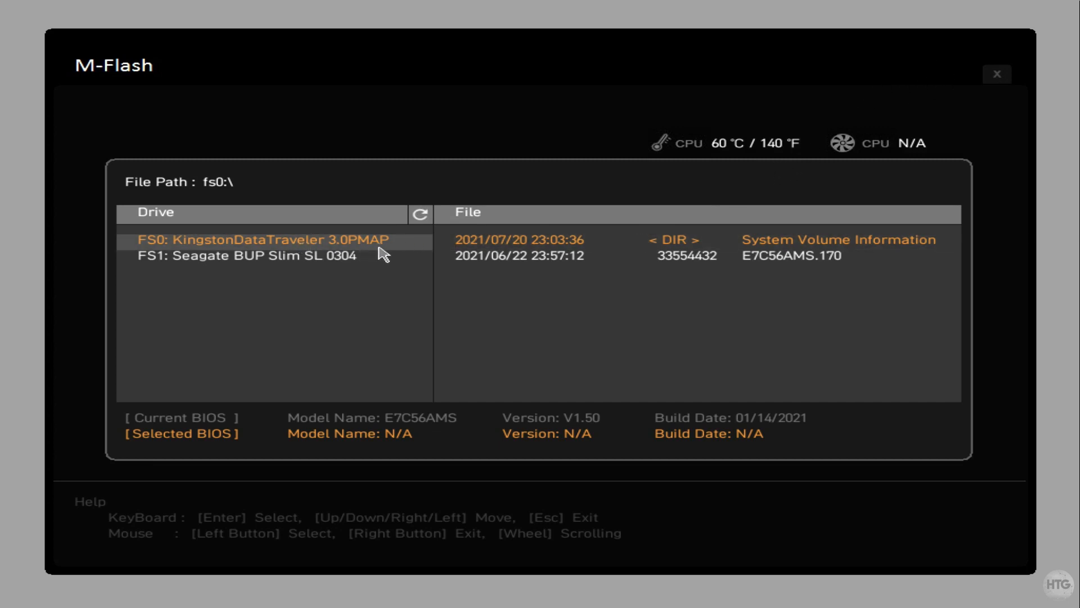
pyautogui.moveTo(414, 252)
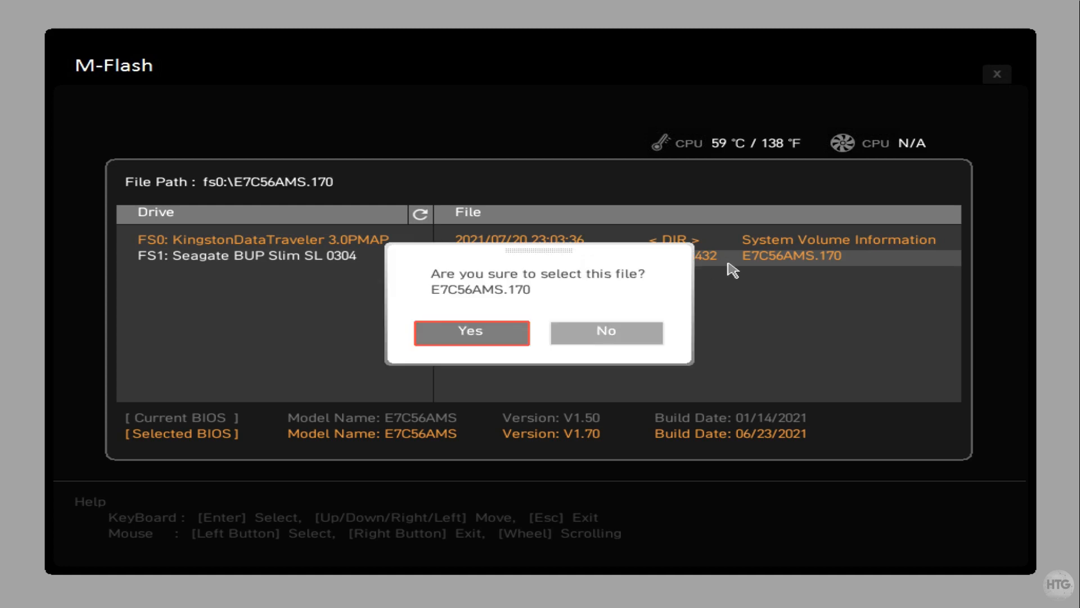
pyautogui.moveTo(491, 338)
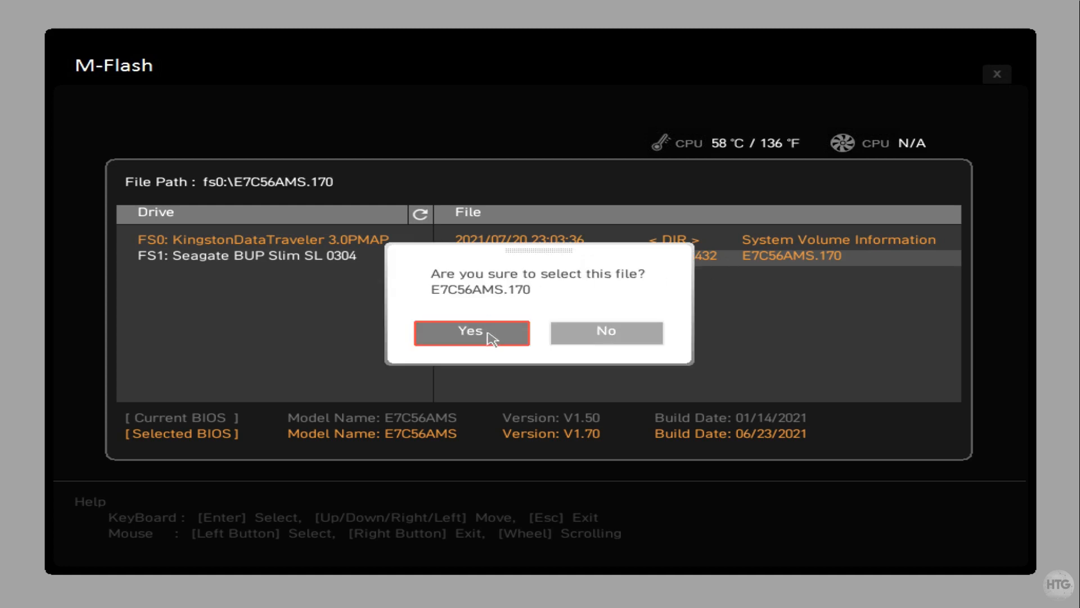
# Confirm E7C56AMS.170 as the flash file, starting the V1.50 to V1.70 update.
pyautogui.click(471, 332)
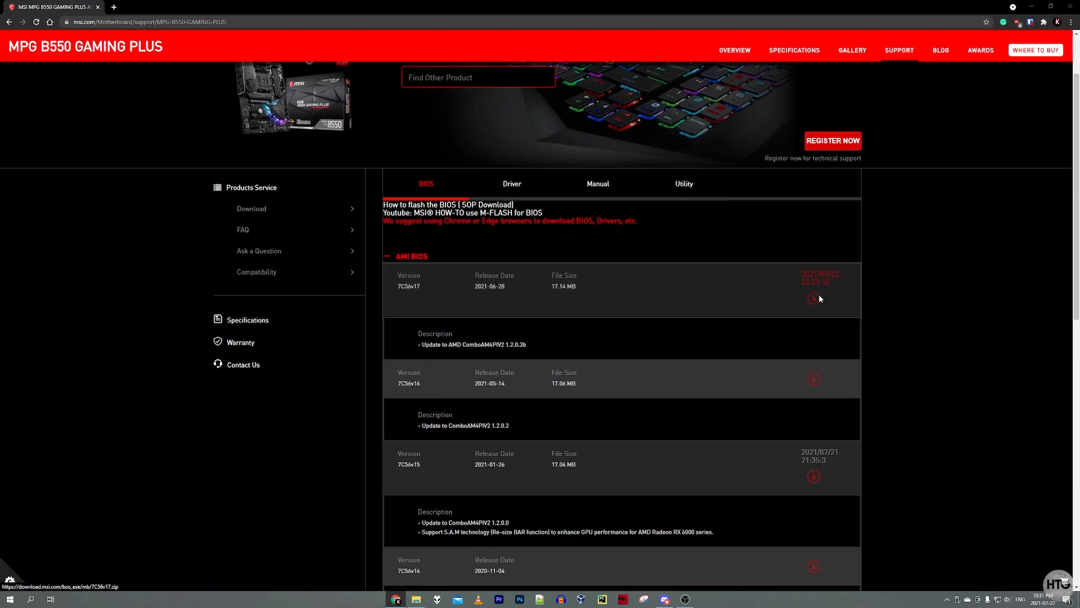
# Download the 7C56v17 BIOS zip again and save it to the Desktop.
pyautogui.click(813, 298)
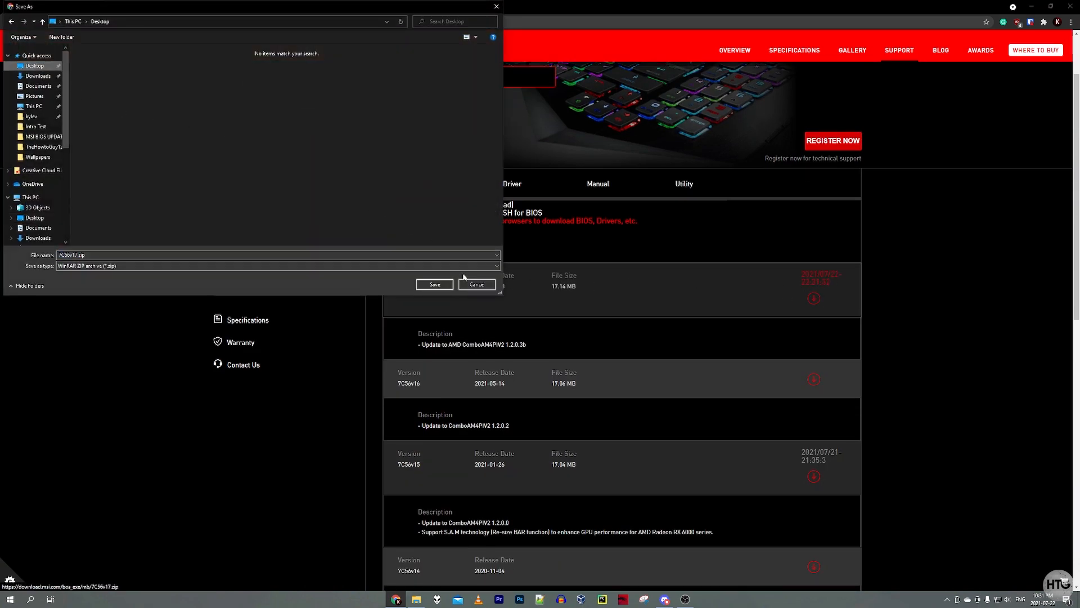
pyautogui.click(434, 283)
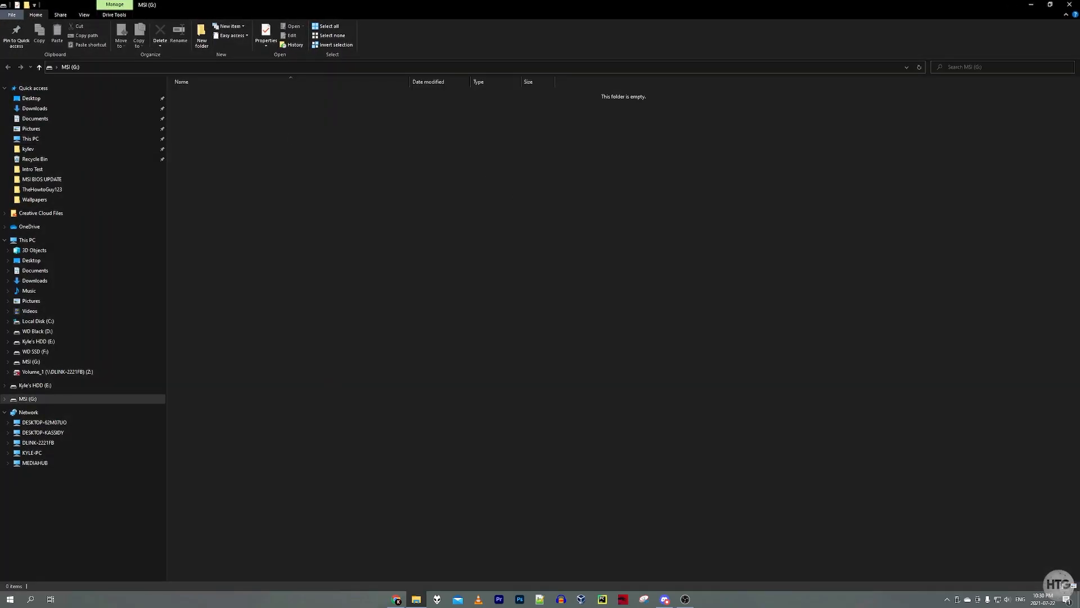
# From This PC, bring up Format for MSI (G:) and choose FAT32 as the file system.
pyautogui.click(28, 239)
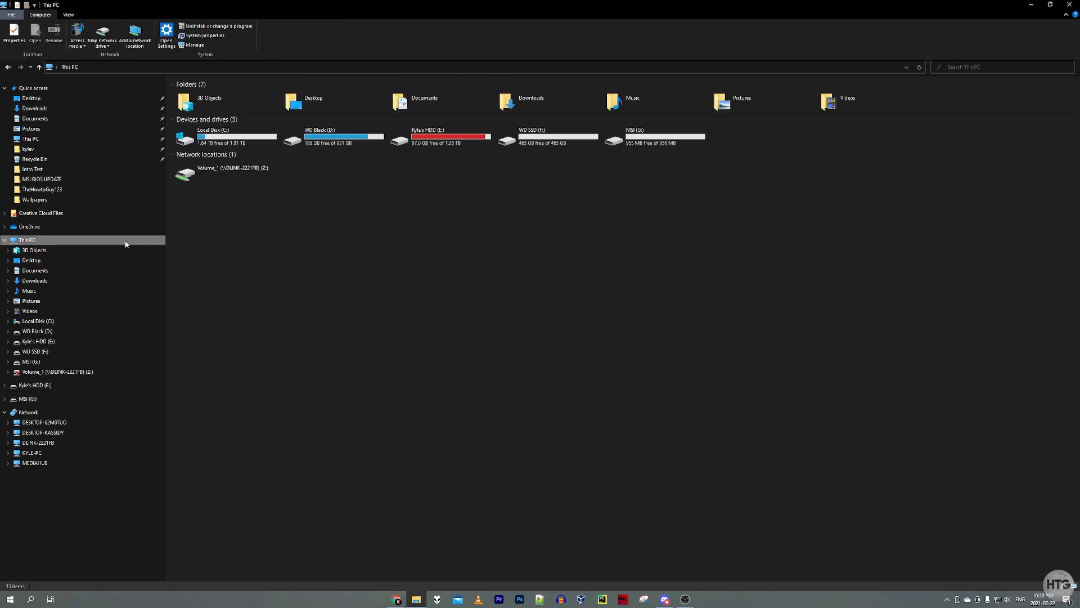
pyautogui.moveTo(593, 171)
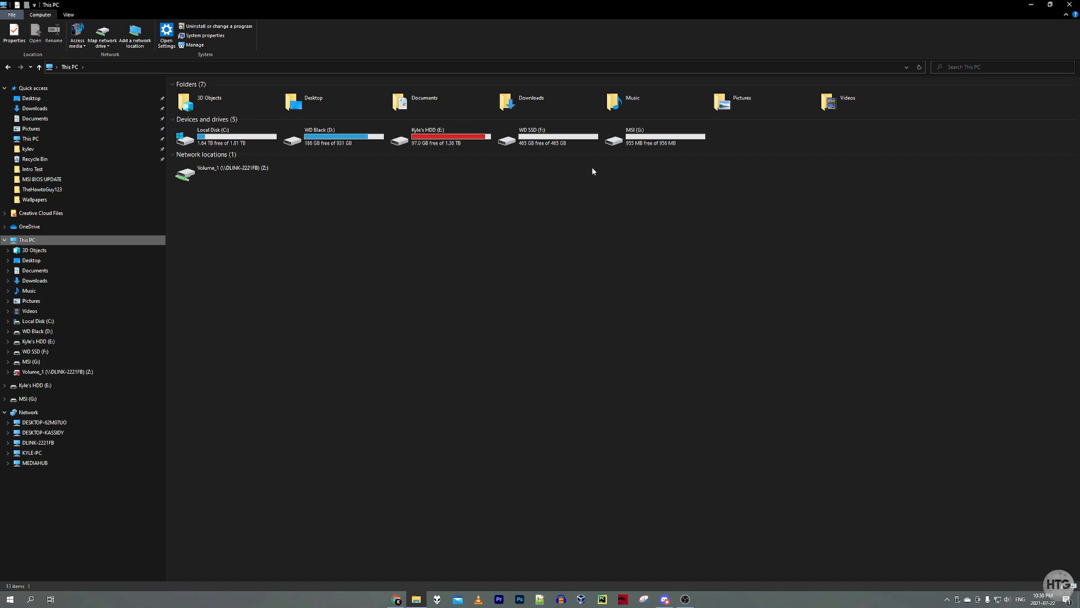
pyautogui.rightClick(634, 135)
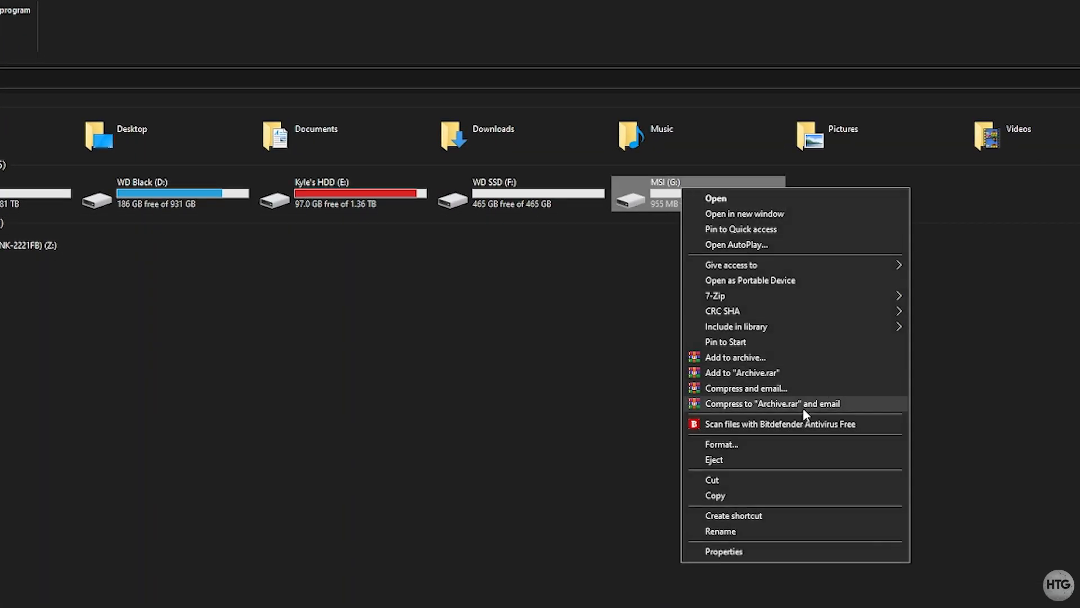
pyautogui.click(721, 444)
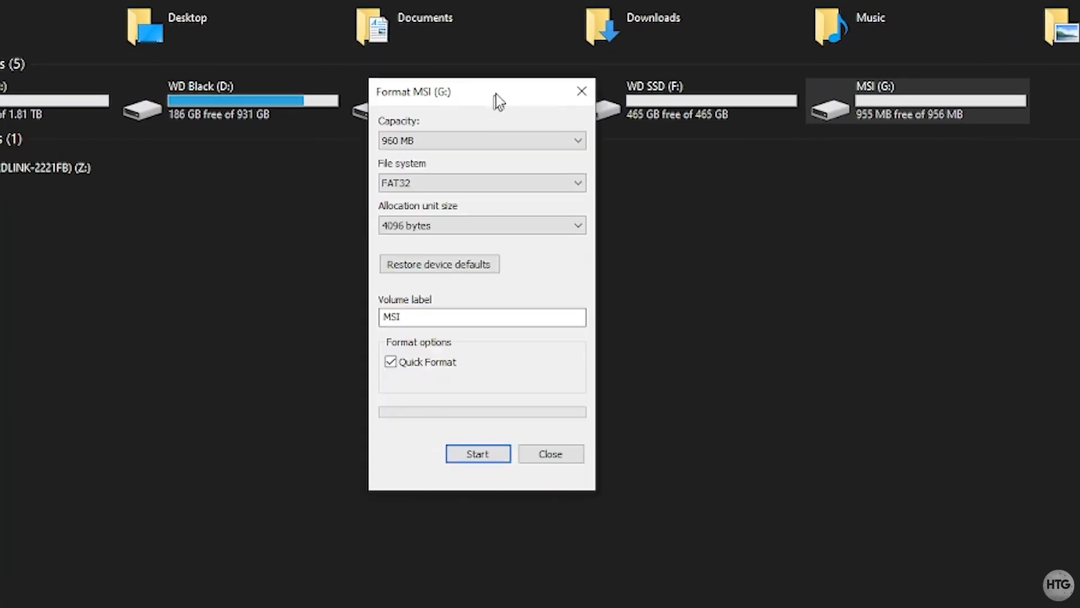
pyautogui.click(481, 182)
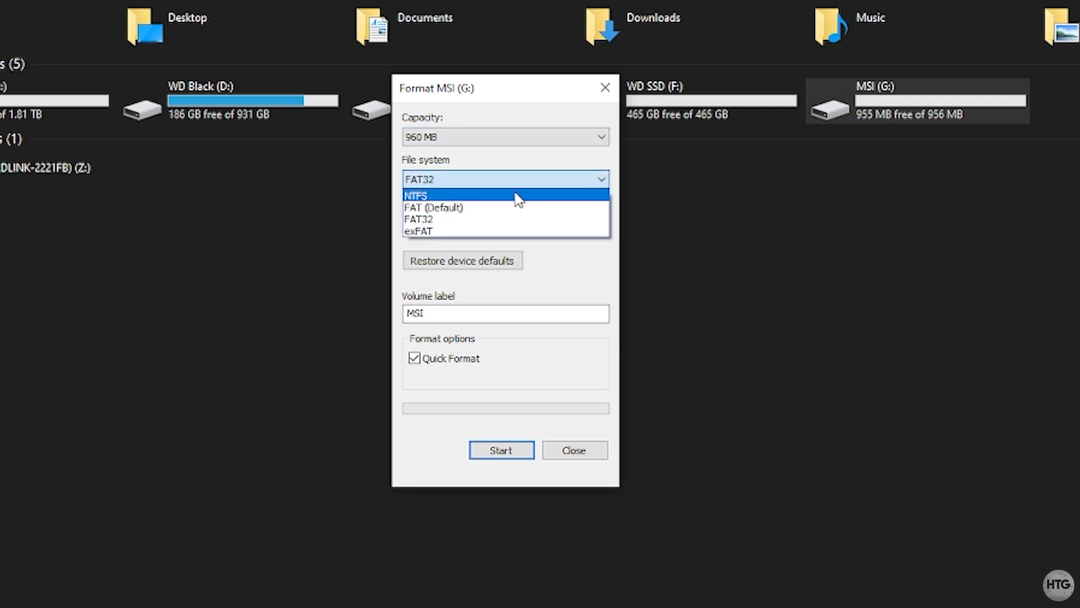
pyautogui.moveTo(509, 219)
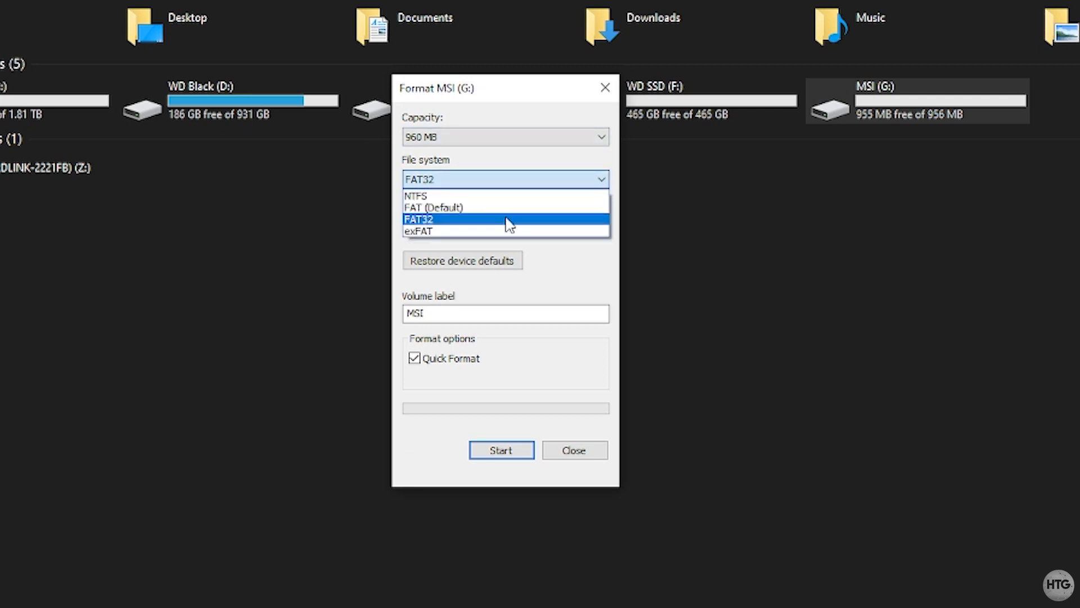
pyautogui.moveTo(580, 199)
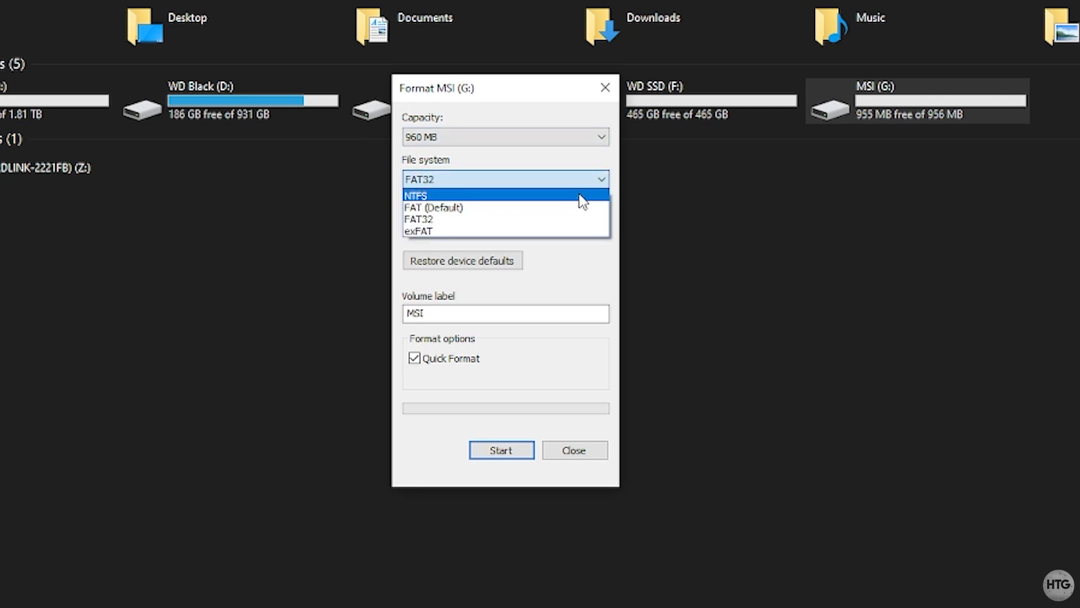
pyautogui.moveTo(564, 219)
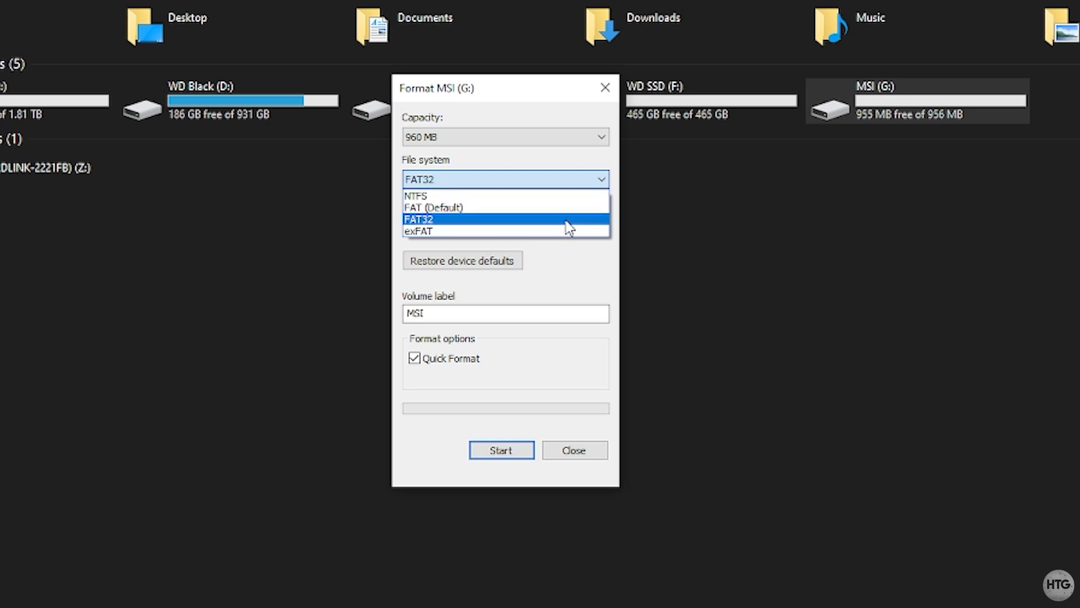
pyautogui.click(419, 219)
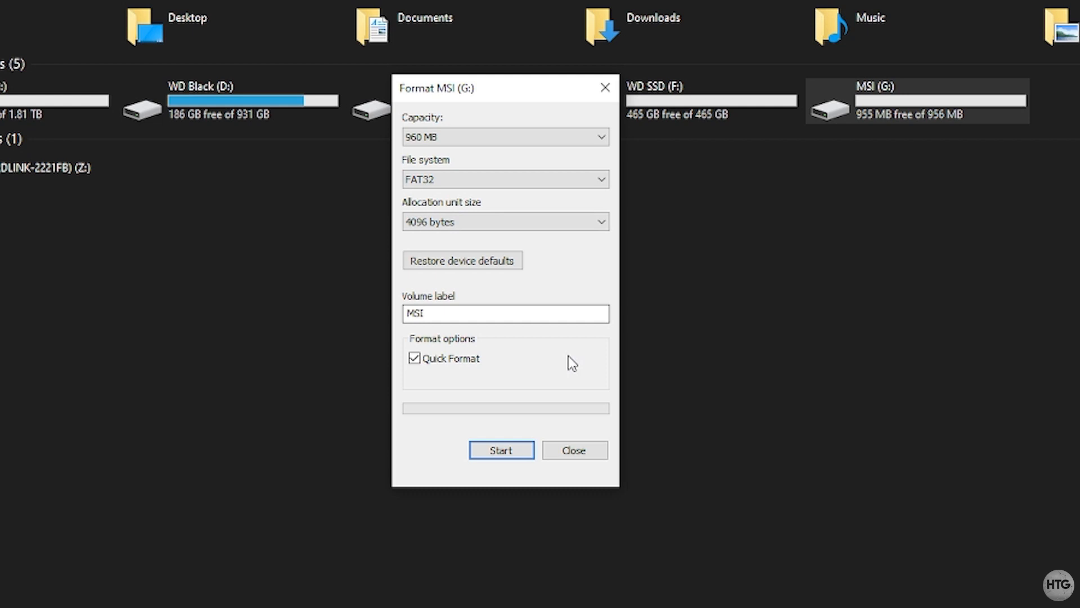
pyautogui.moveTo(502, 450)
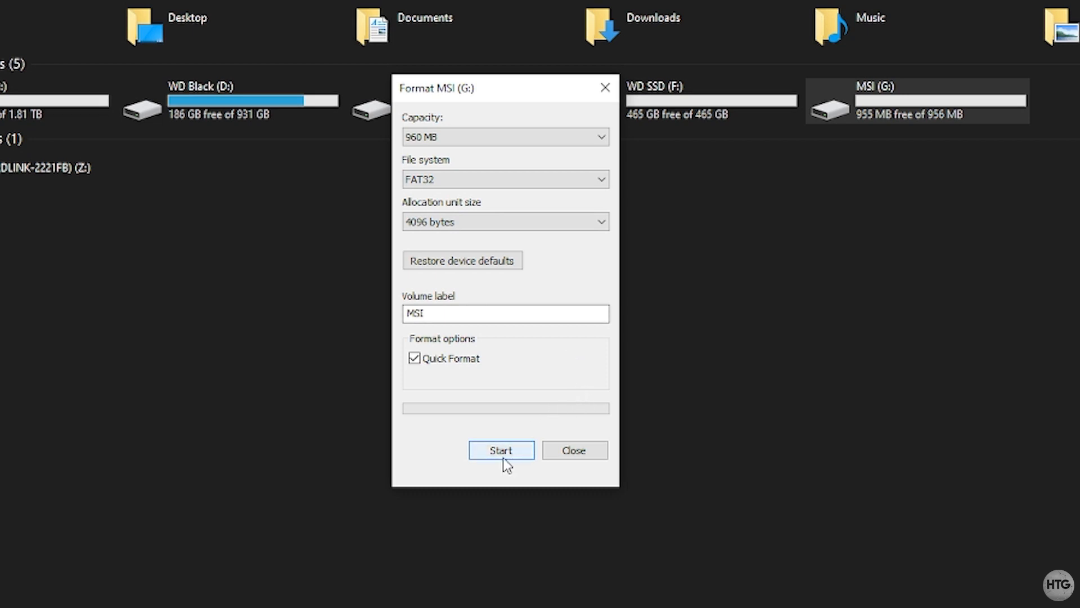
# Run the quick format, acknowledge completion and close the format window.
pyautogui.click(501, 450)
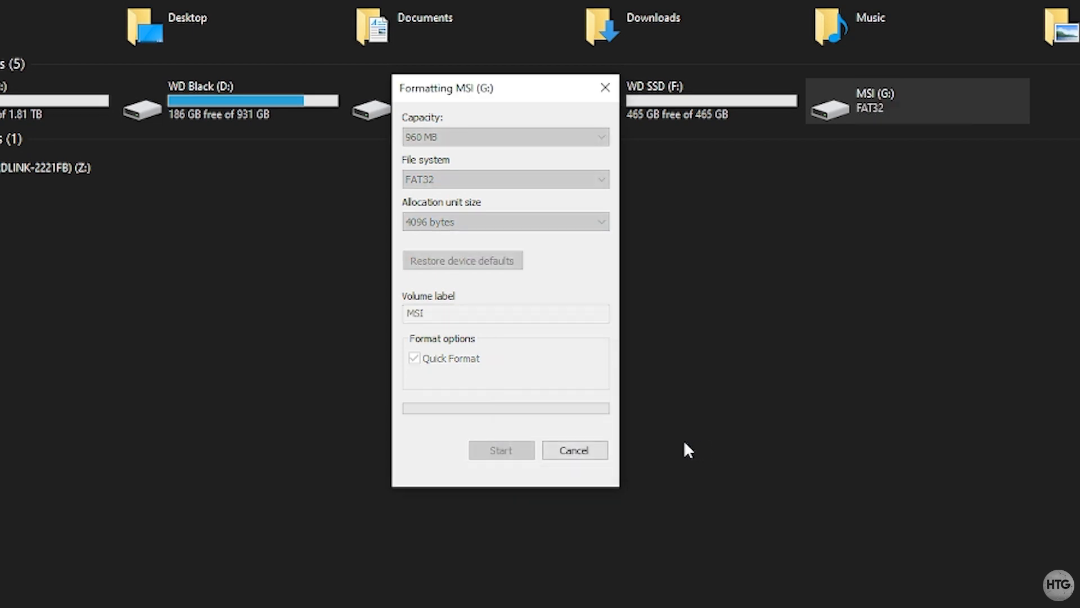
pyautogui.click(501, 450)
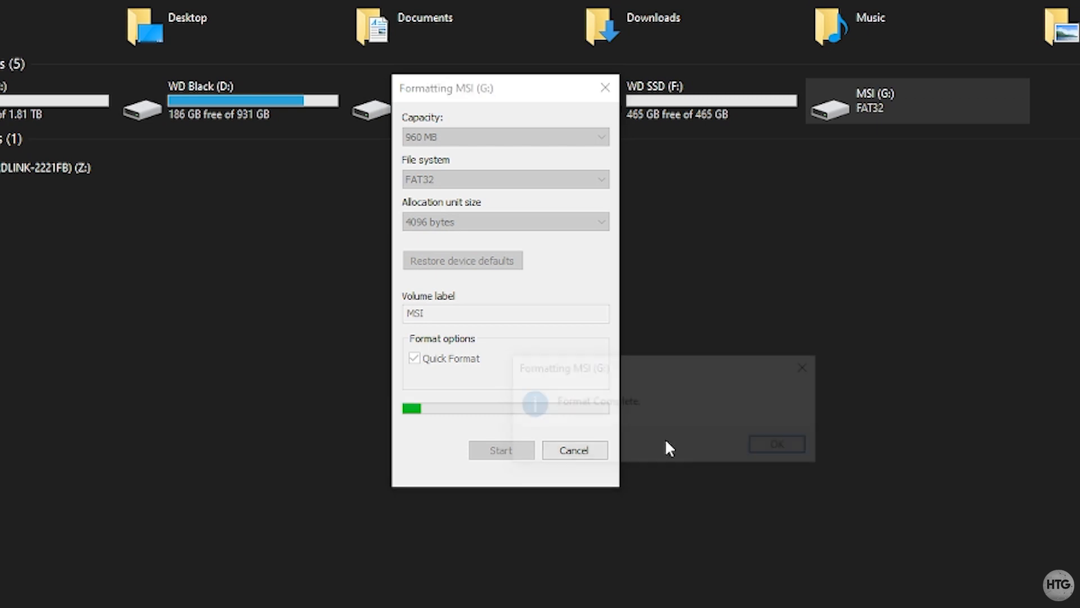
pyautogui.click(776, 442)
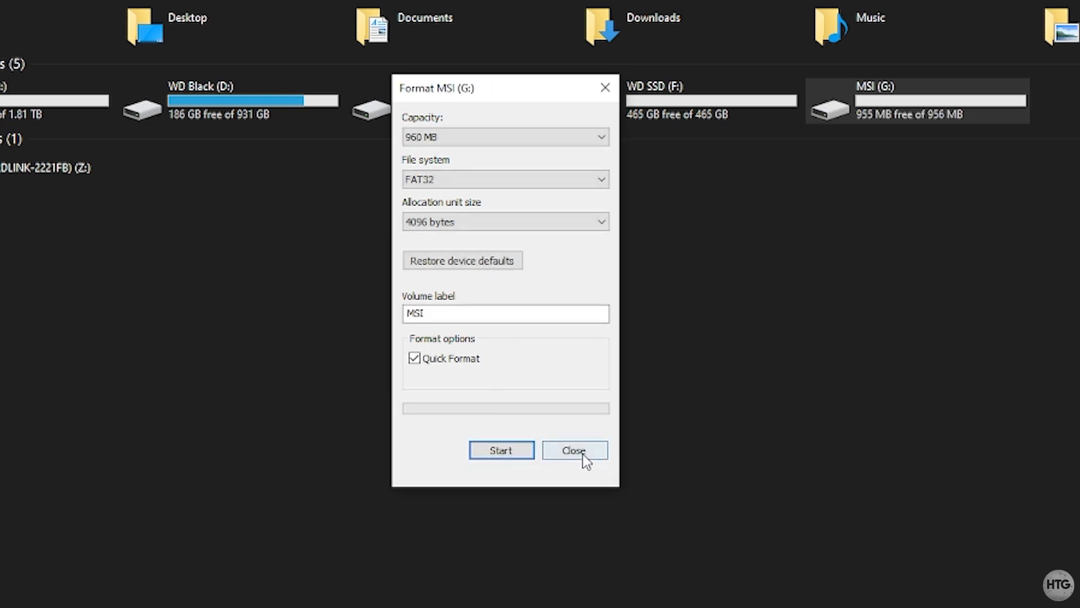
pyautogui.click(573, 450)
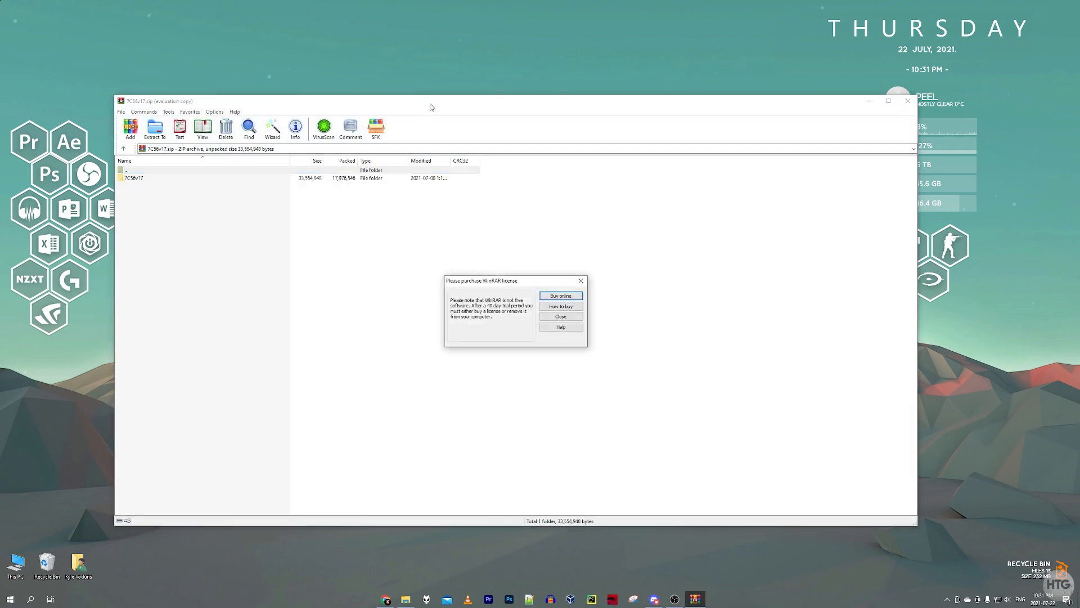
# Dismiss WinRAR's license reminder, restore This PC, and enter the 7C56v17 folder in the archive.
pyautogui.click(561, 316)
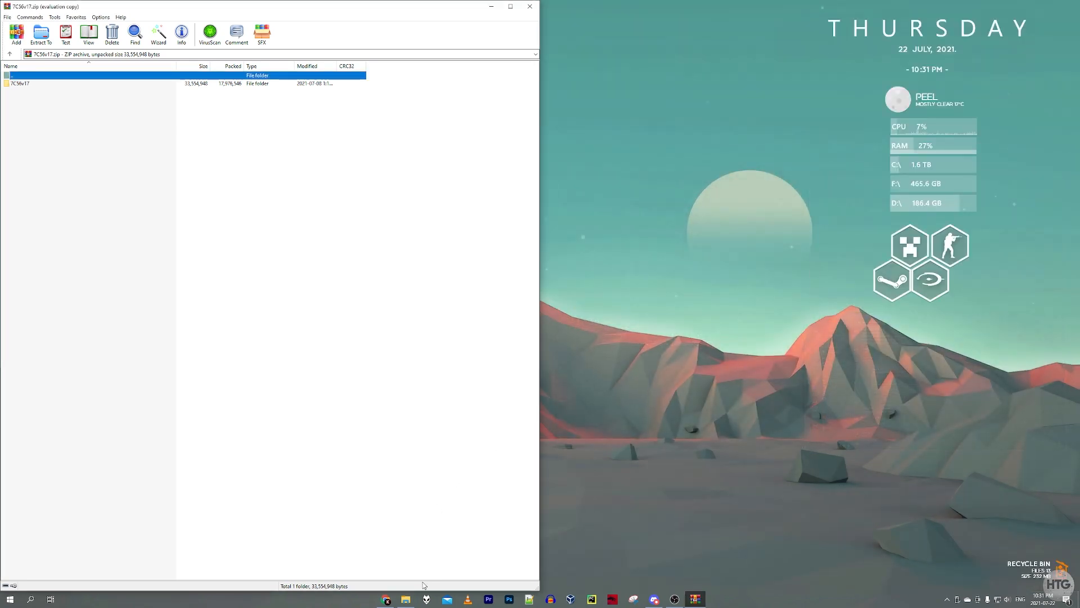
pyautogui.moveTo(405, 598)
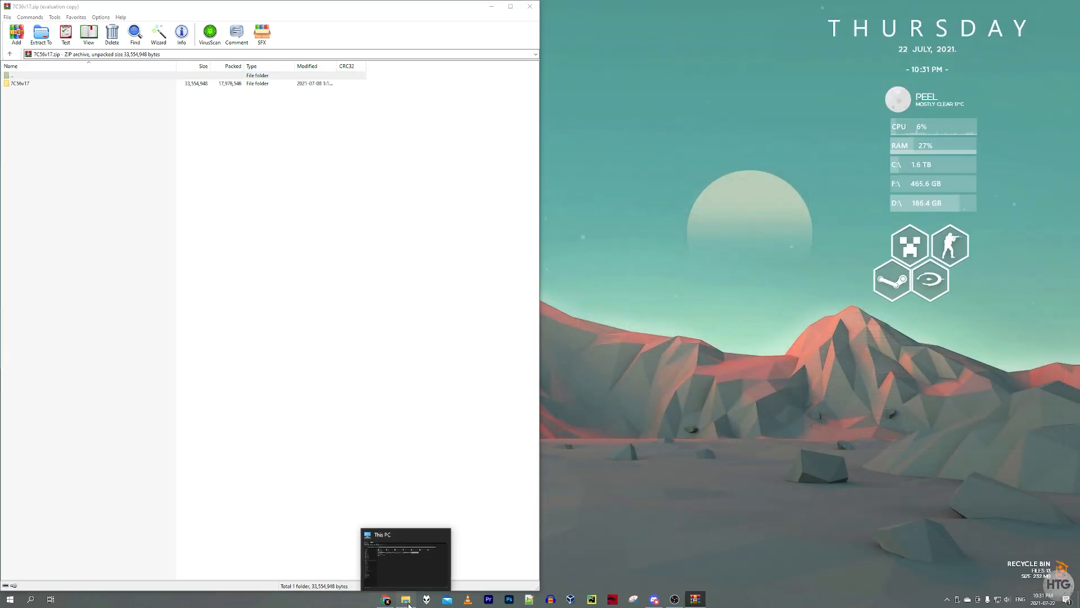
pyautogui.click(406, 598)
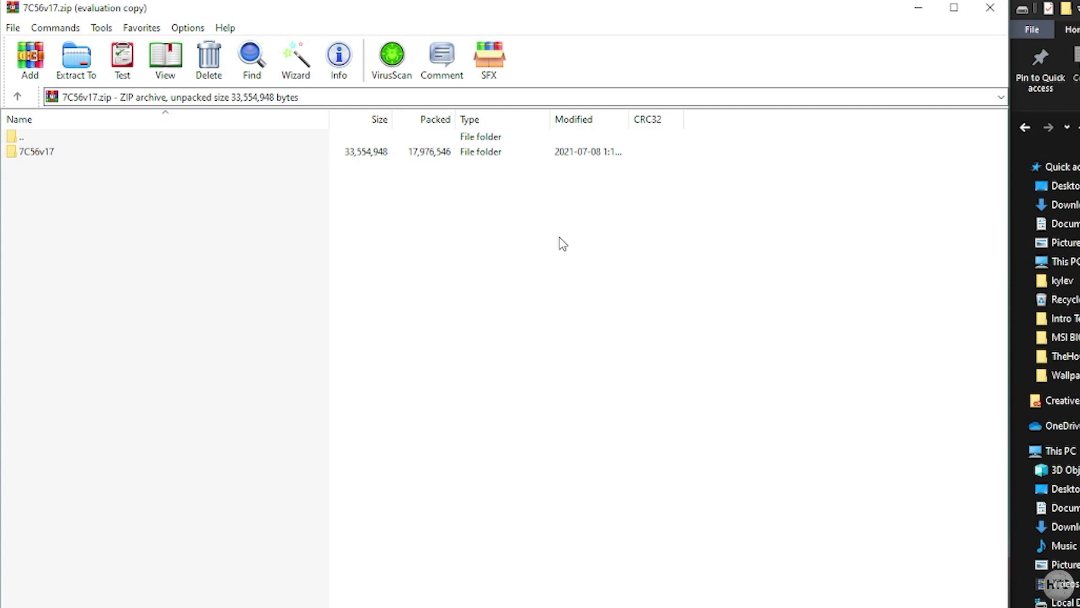
pyautogui.doubleClick(37, 151)
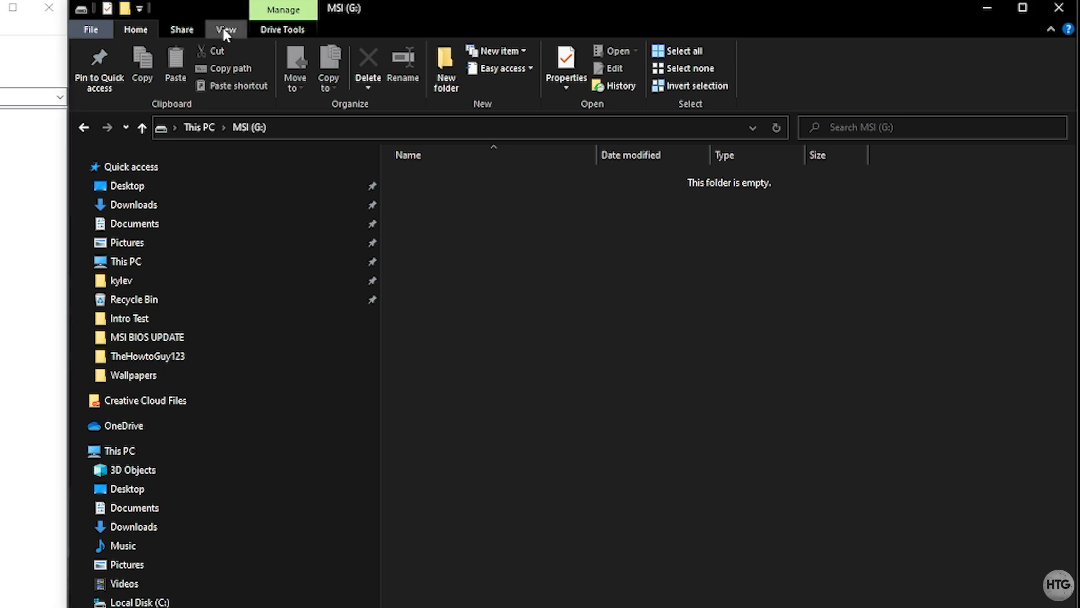
# Show the View settings to enable file name extensions for the MSI (G:) drive.
pyautogui.click(225, 29)
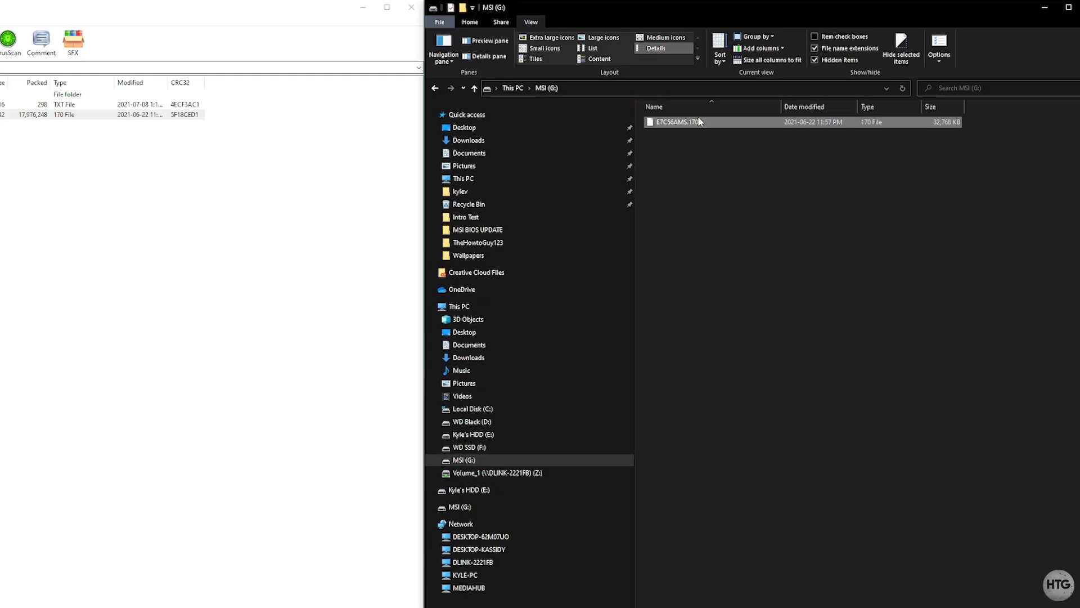
# Rename E7C56AMS.170 on the MSI (G:) drive to MSI.ROM, accepting the extension-change warning.
pyautogui.rightClick(675, 122)
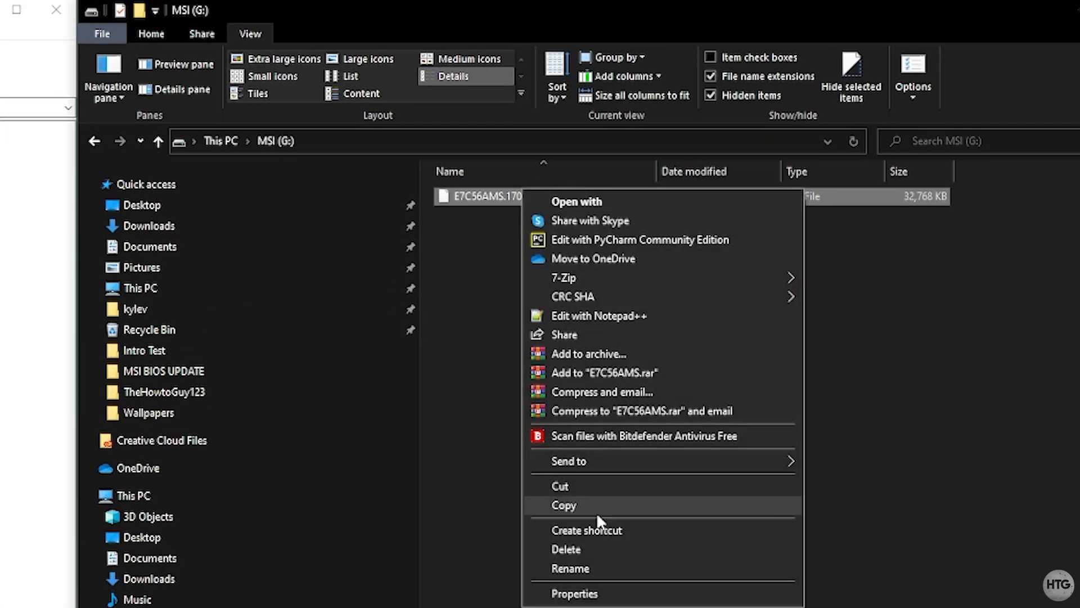
pyautogui.click(569, 568)
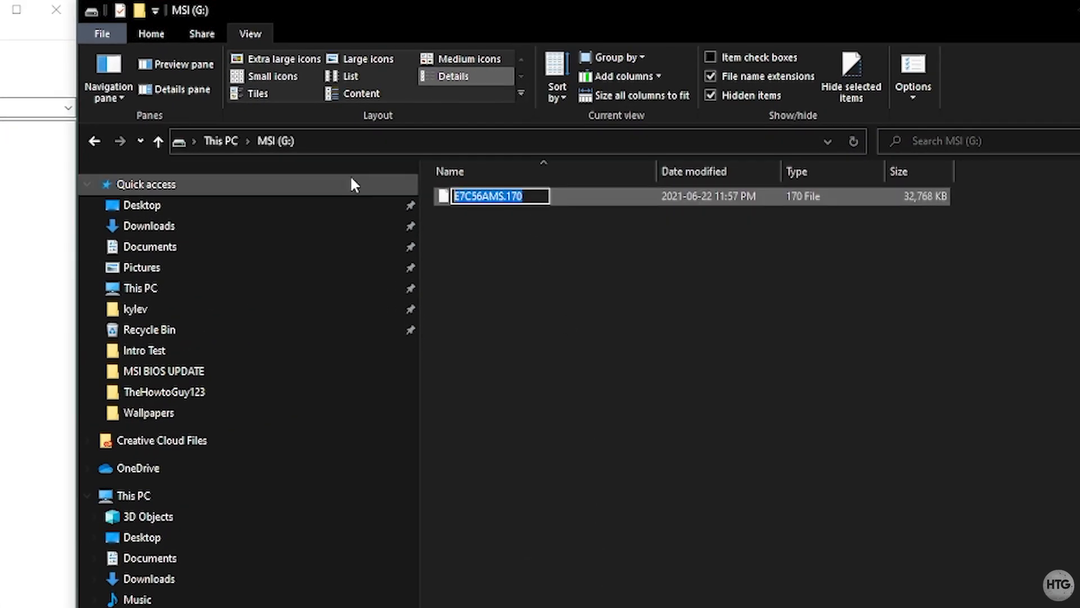
pyautogui.write('MSI')
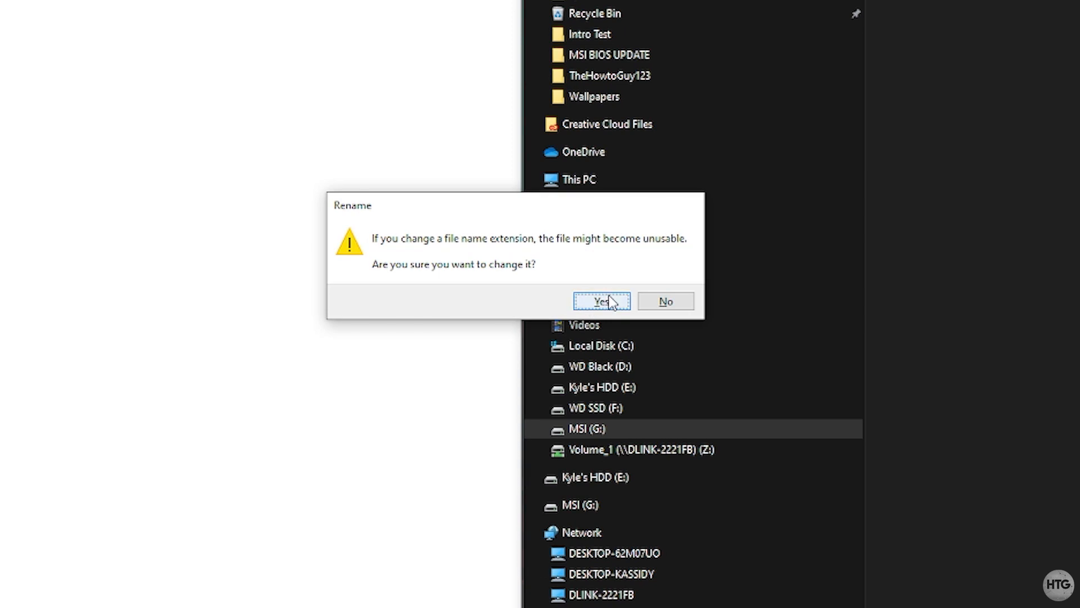
pyautogui.click(597, 301)
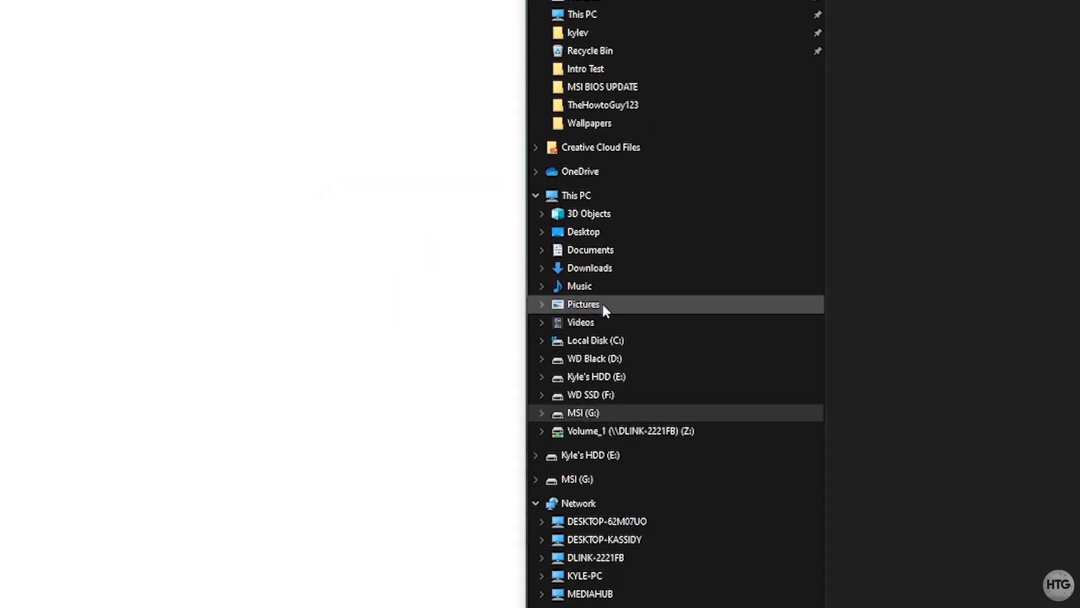